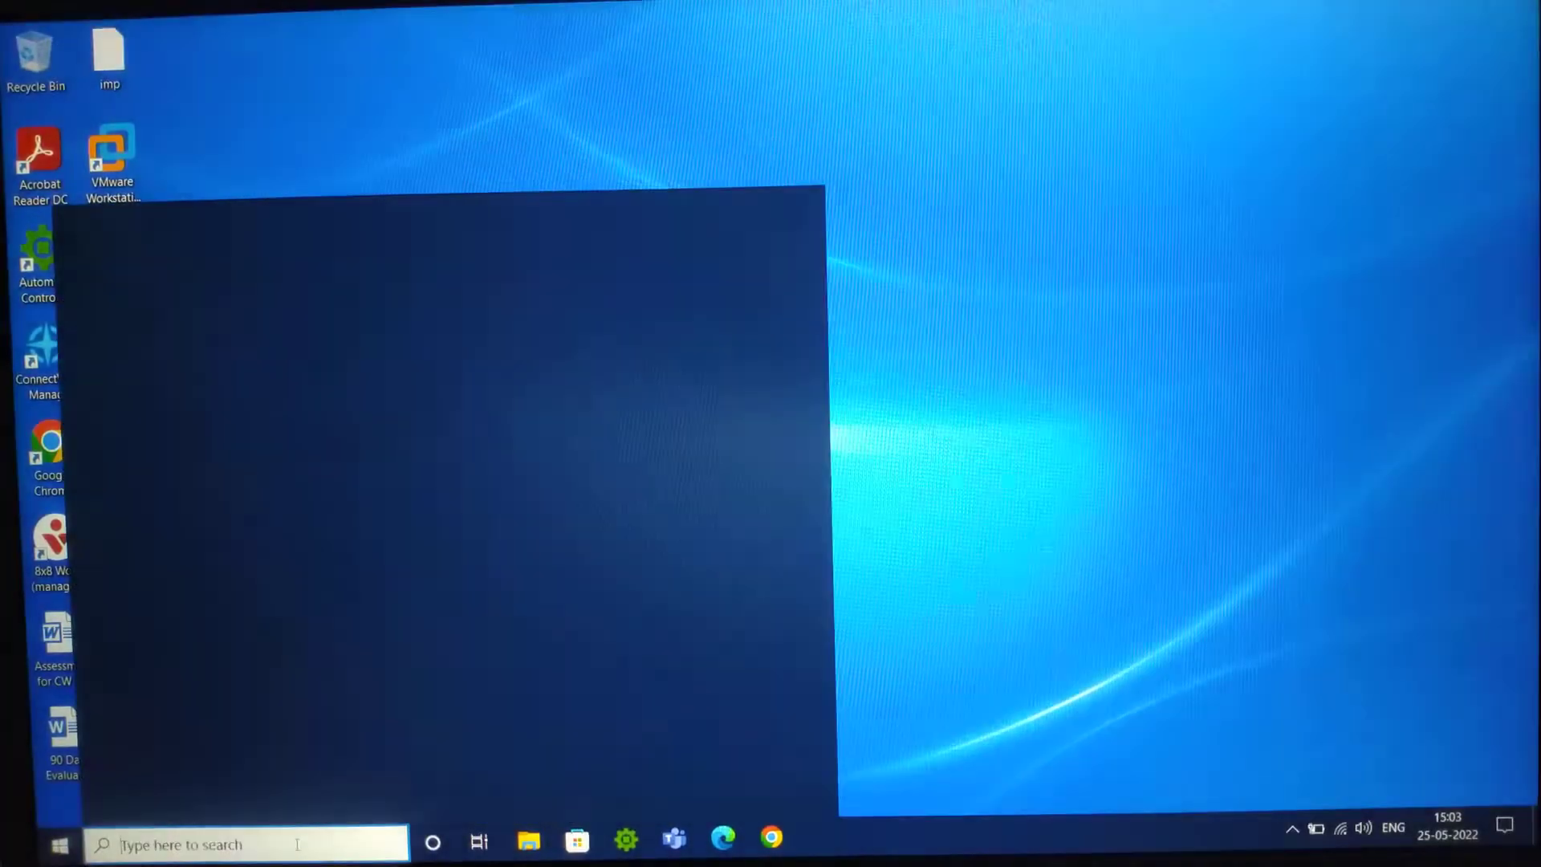
Search Windows for 'supportAssist' and launch SupportAssist from the best match
{"action": "type", "text": "suu"}
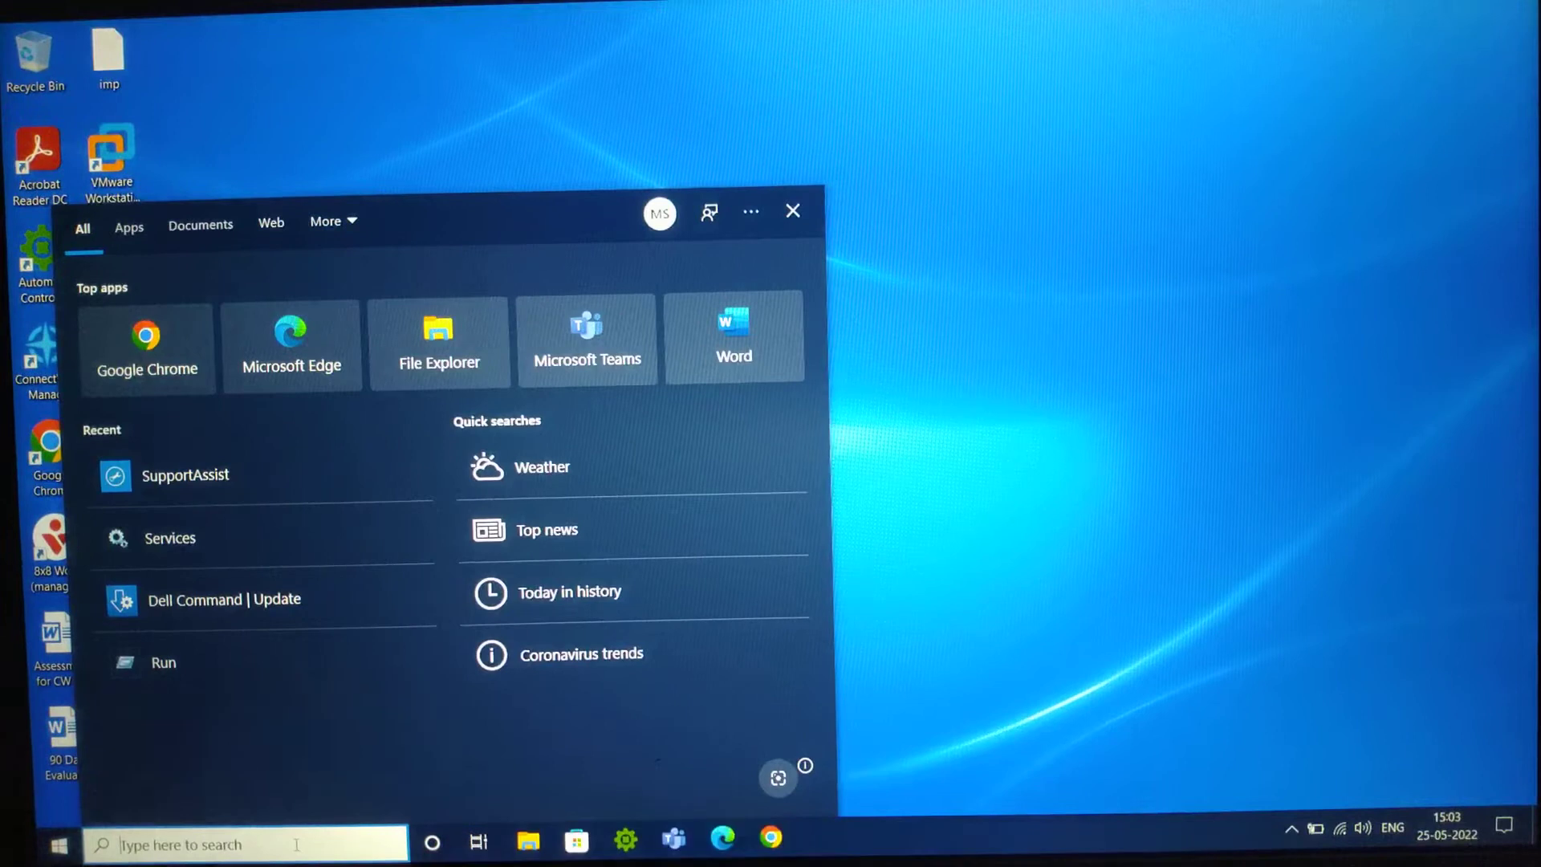
{"action": "type", "text": "supportAssist"}
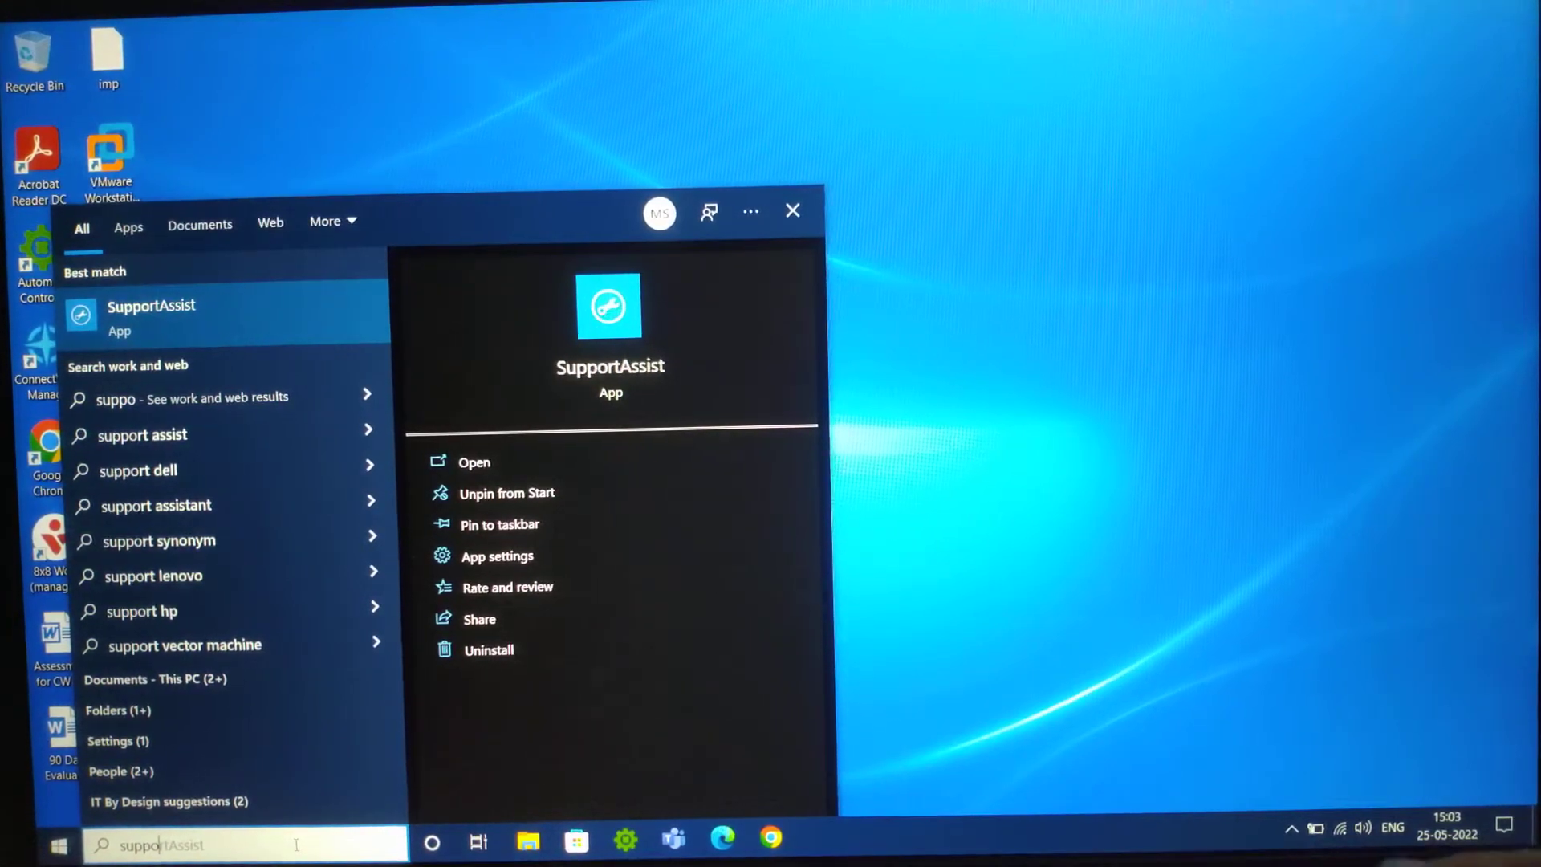
{"action": "left_click", "coordinate": [473, 462]}
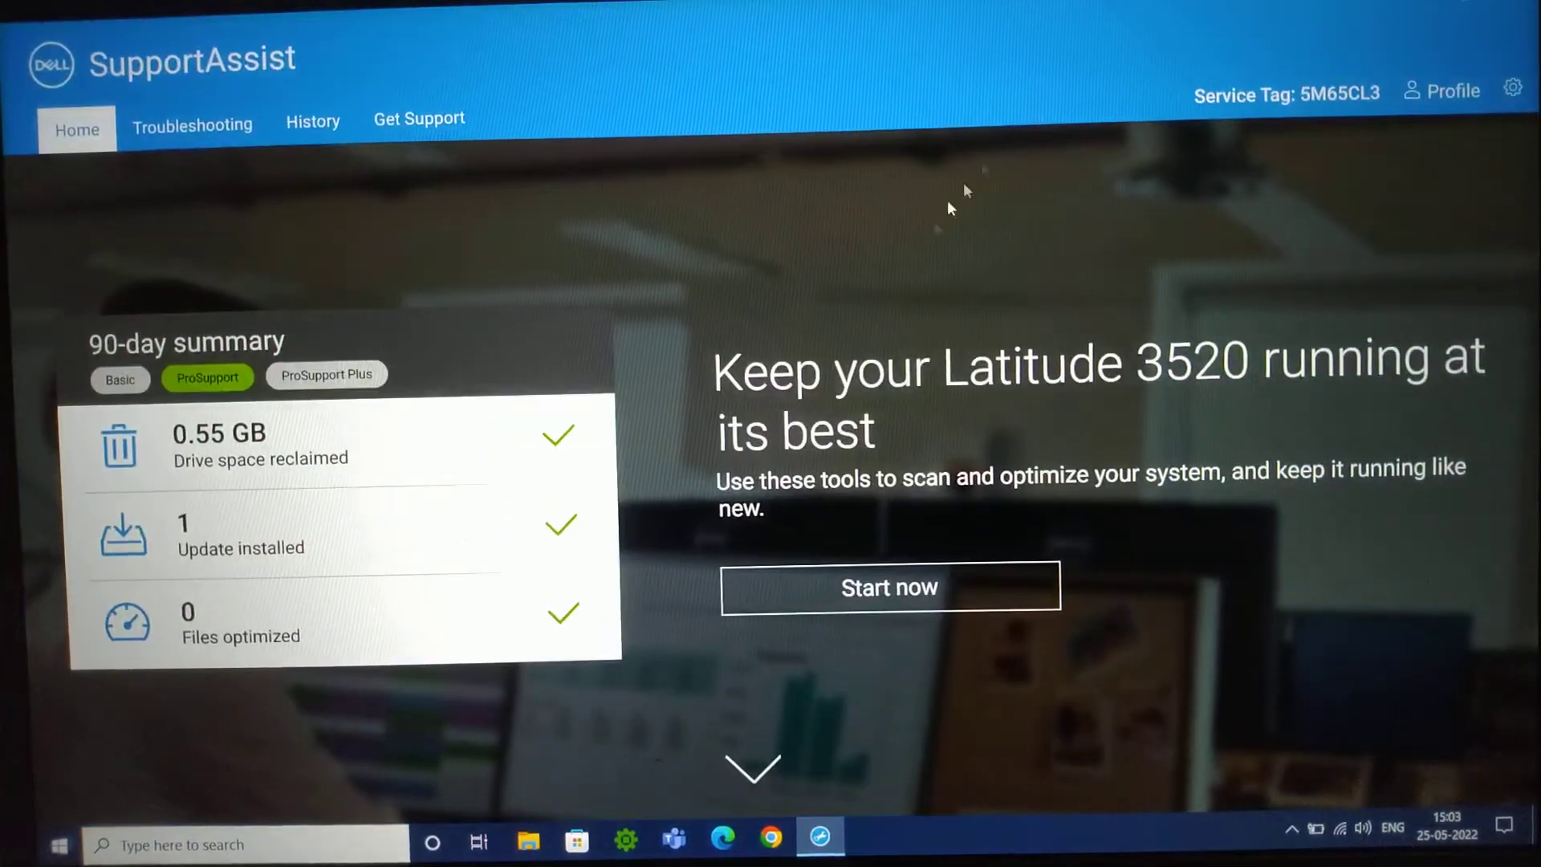
Review SupportAssist's list of BIOS and recommended driver updates, then close the app
{"action": "left_click", "coordinate": [753, 770]}
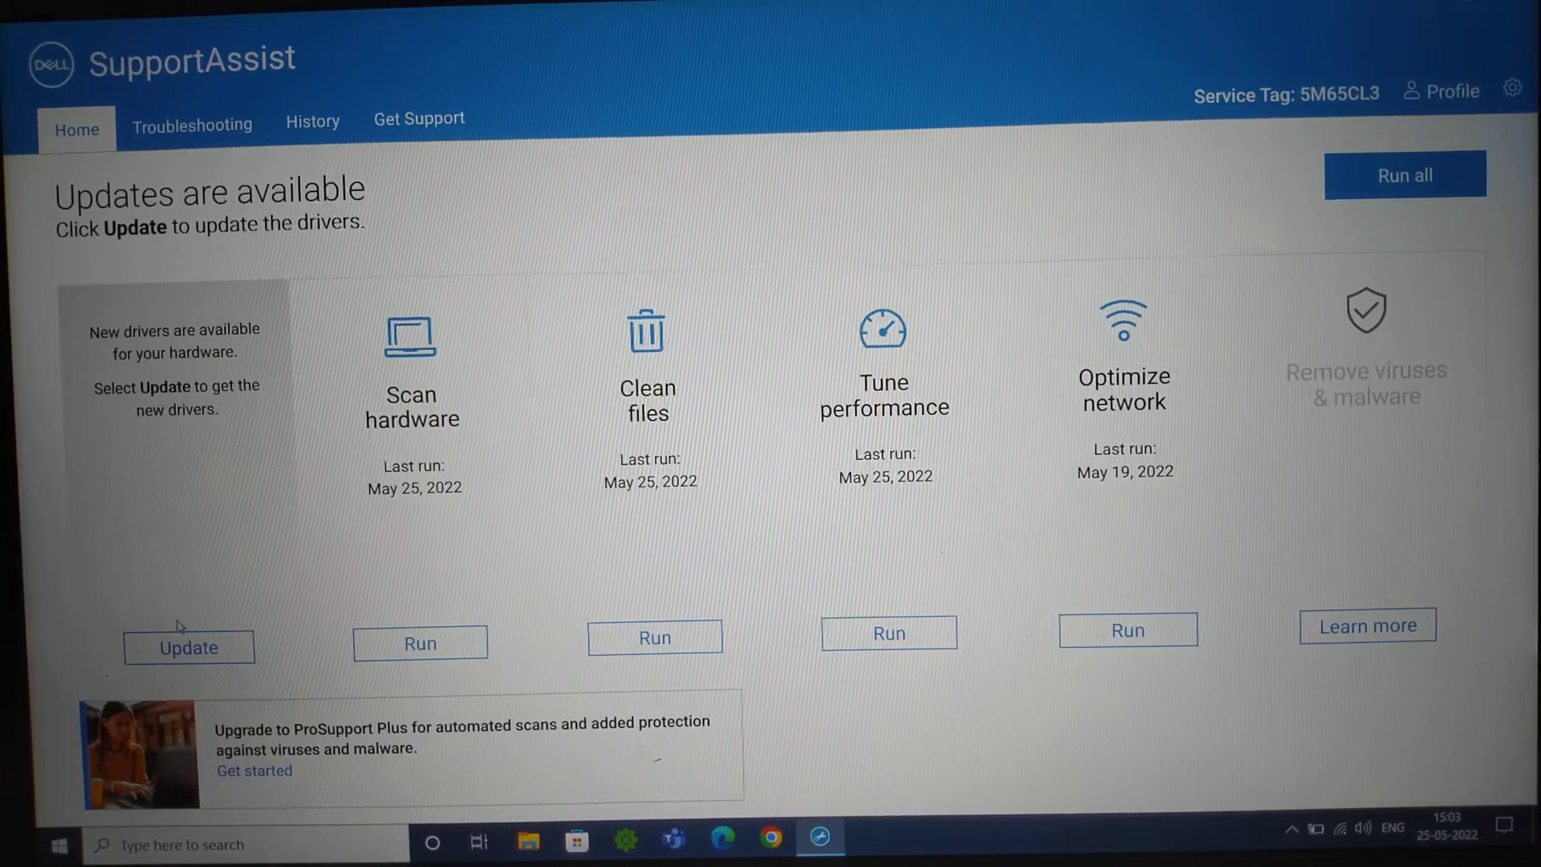
{"action": "left_click", "coordinate": [188, 647]}
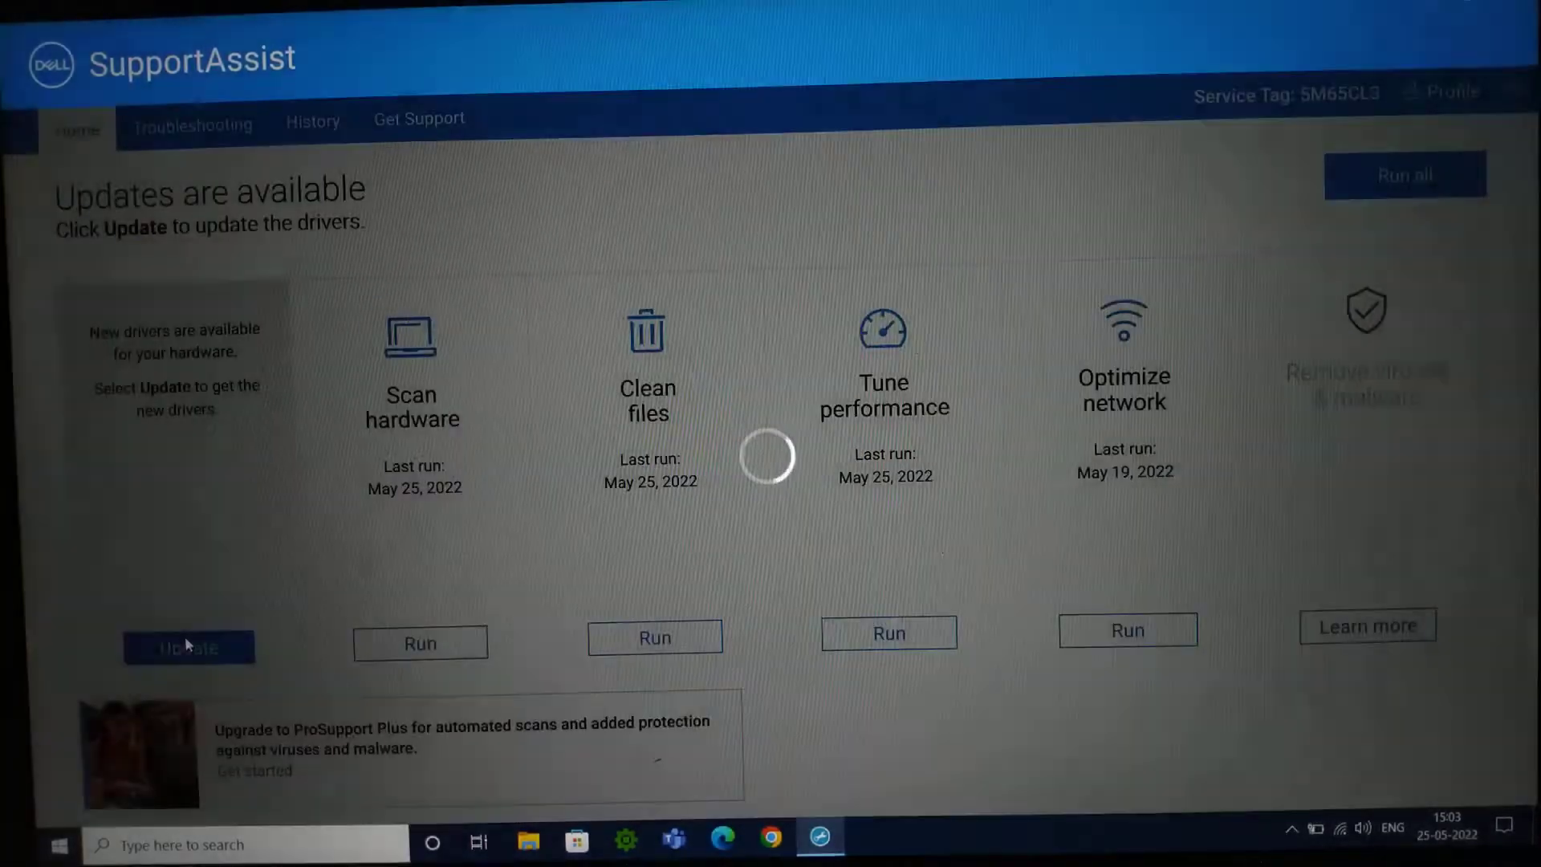
{"action": "left_click", "coordinate": [189, 648]}
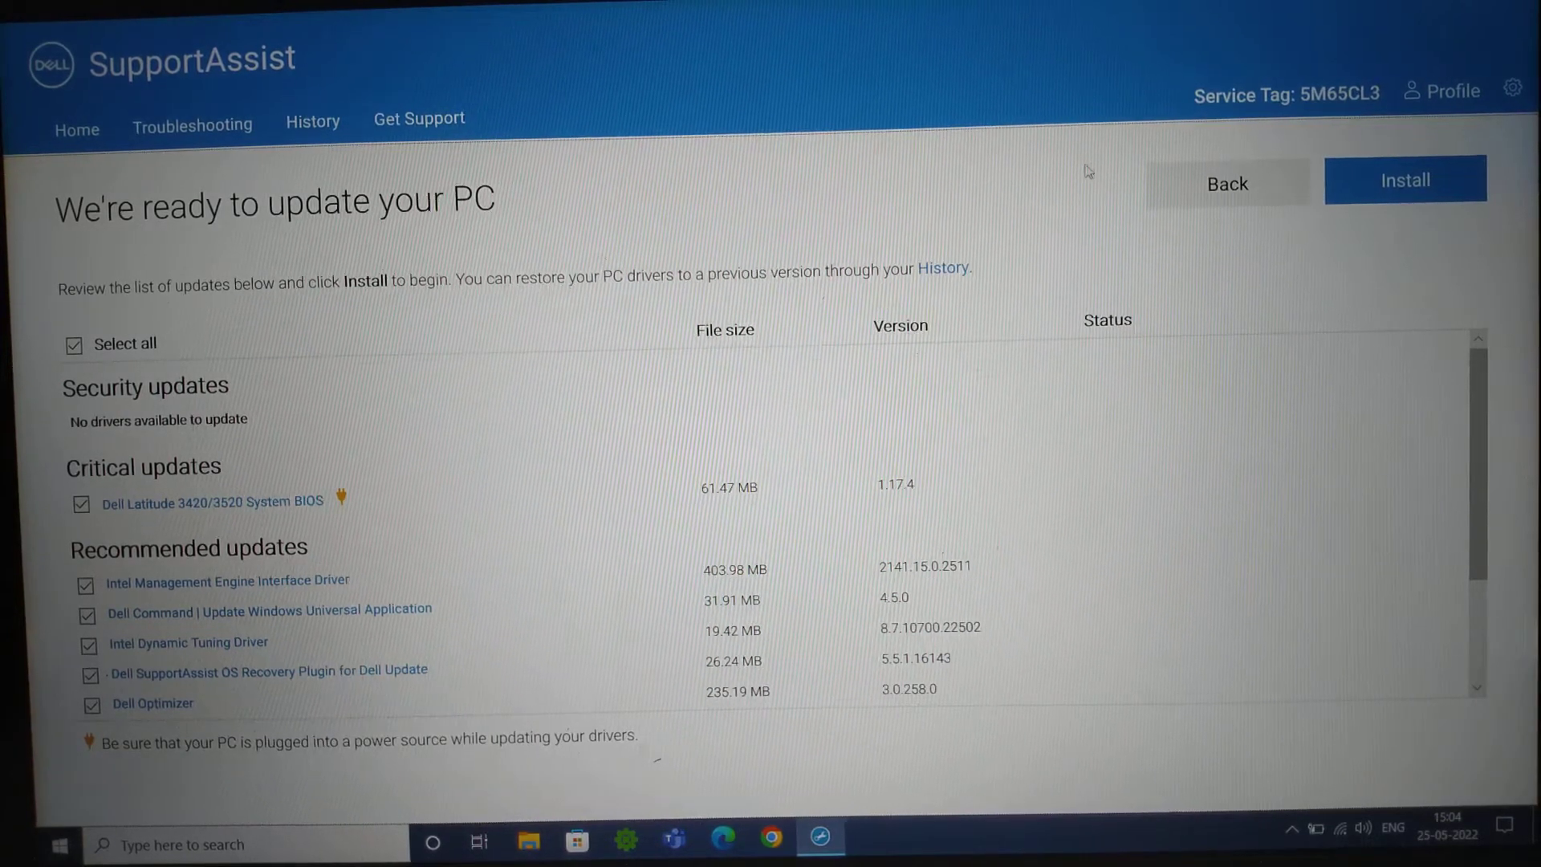
{"action": "left_click", "coordinate": [1286, 92]}
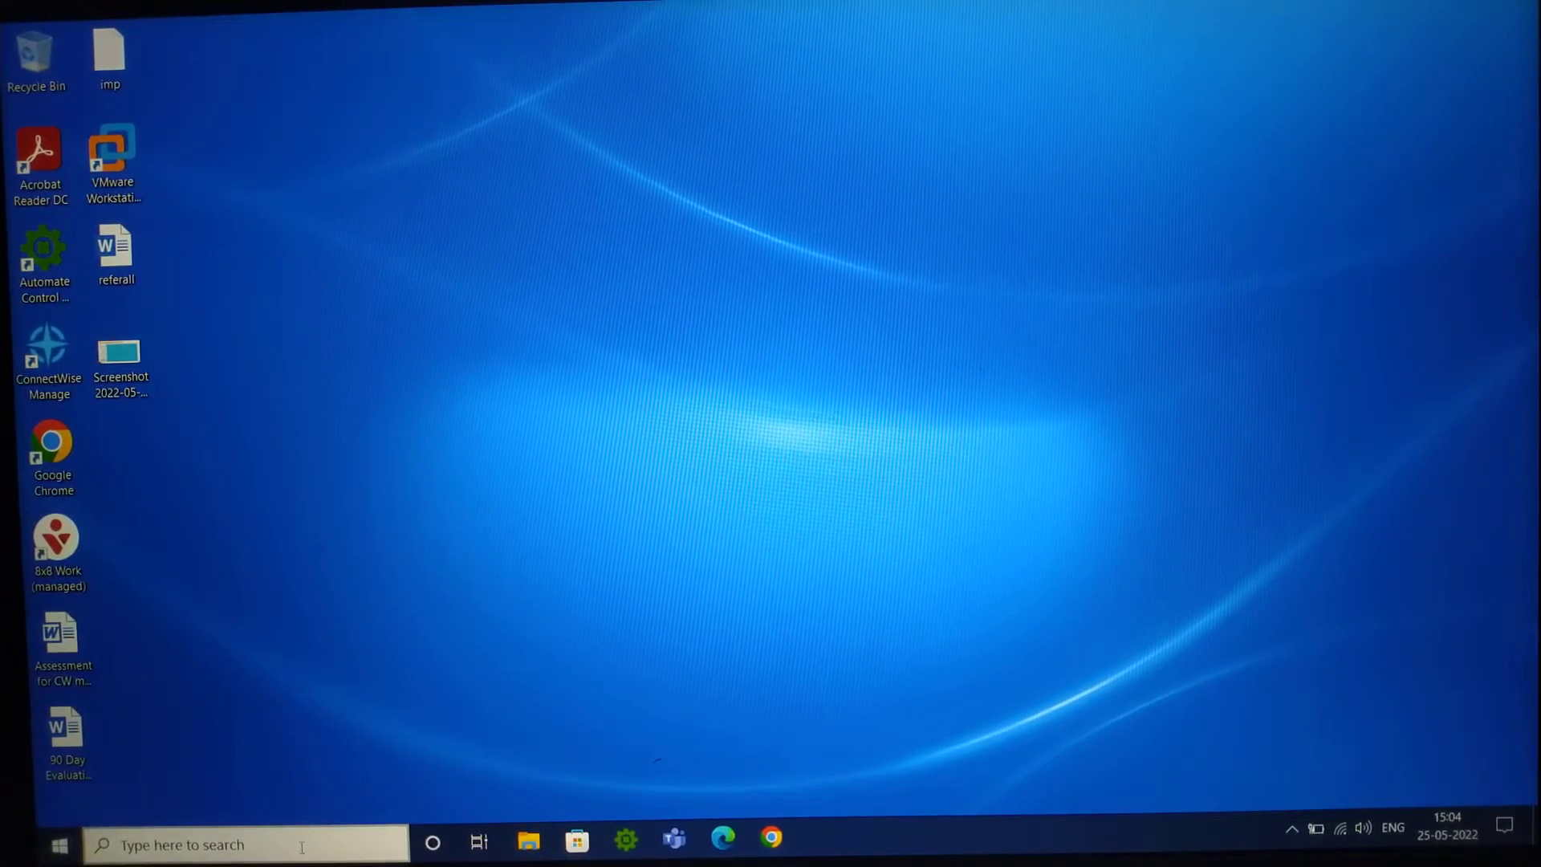
Search from the taskbar (typing 'device manager') and open Dell Command | Update
{"action": "left_click", "coordinate": [246, 845]}
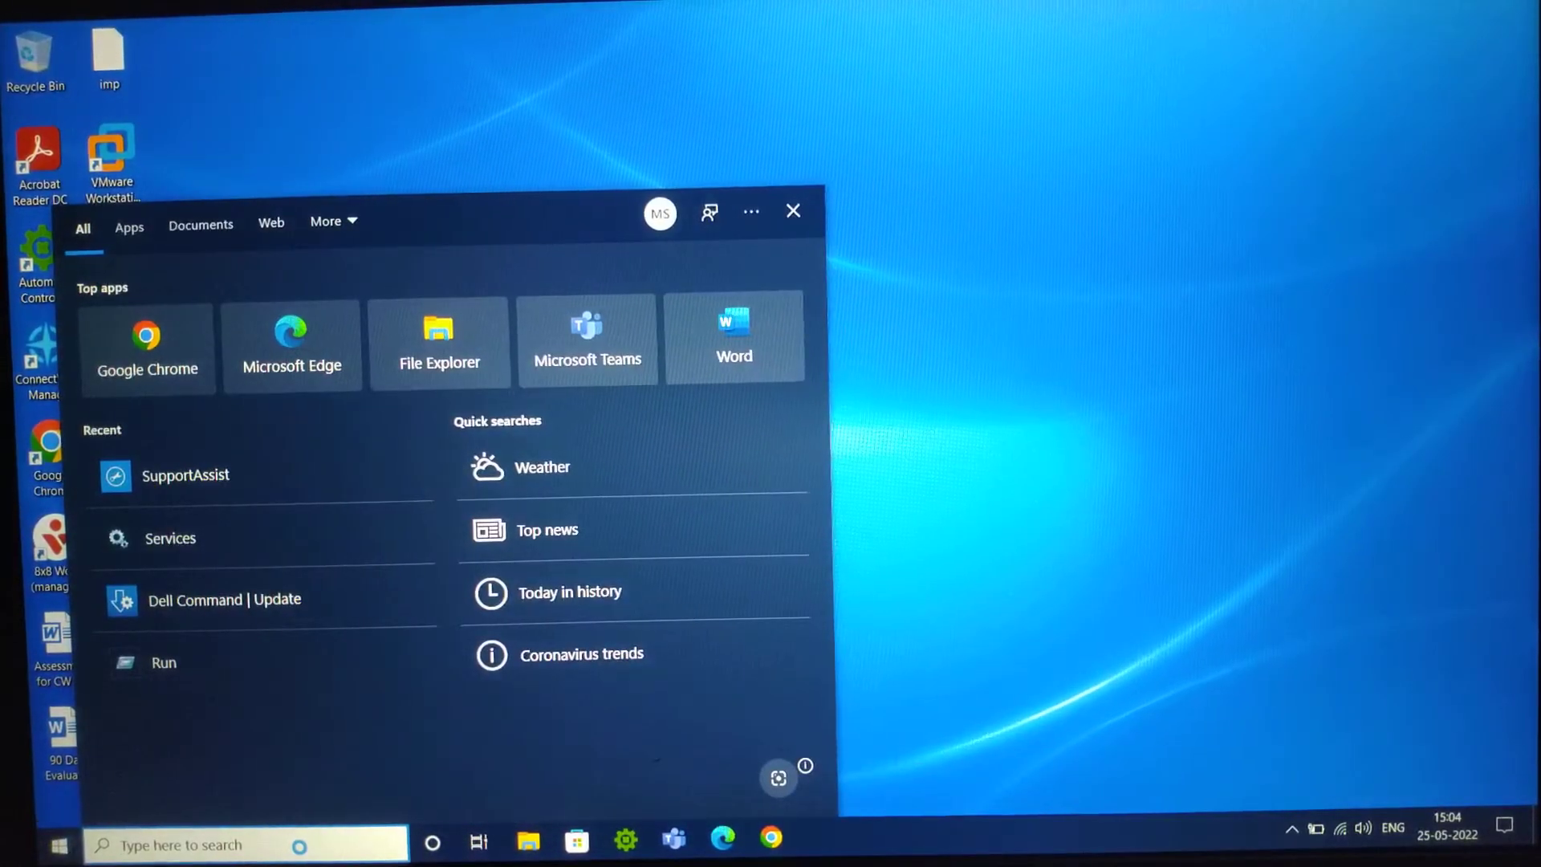
{"action": "type", "text": "device manager"}
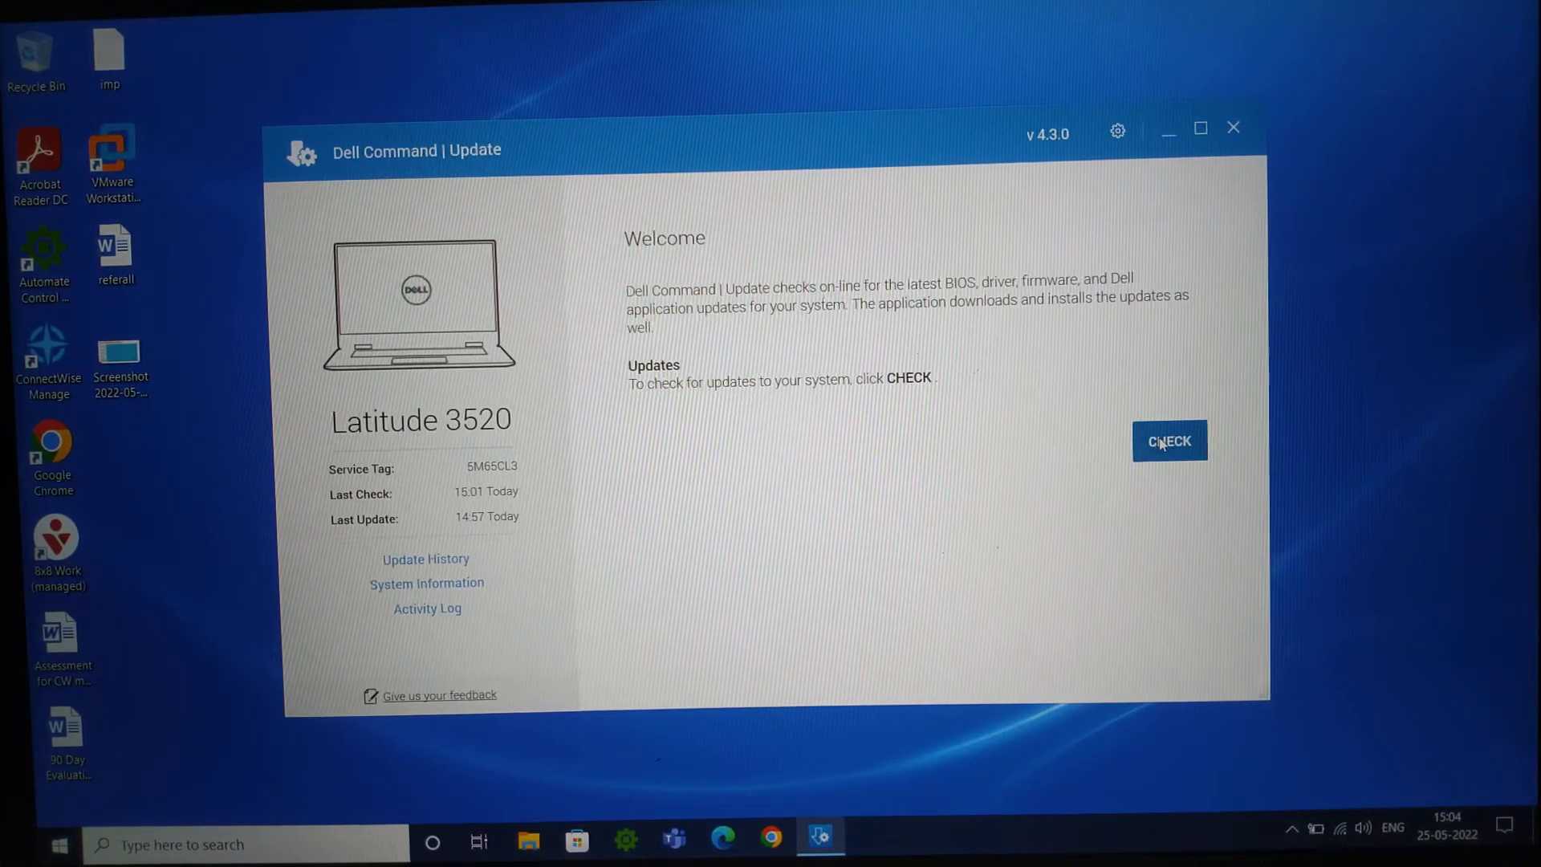
Check for updates and scroll the list of 11 selected updates (977.9 MB)
{"action": "left_click", "coordinate": [1169, 440]}
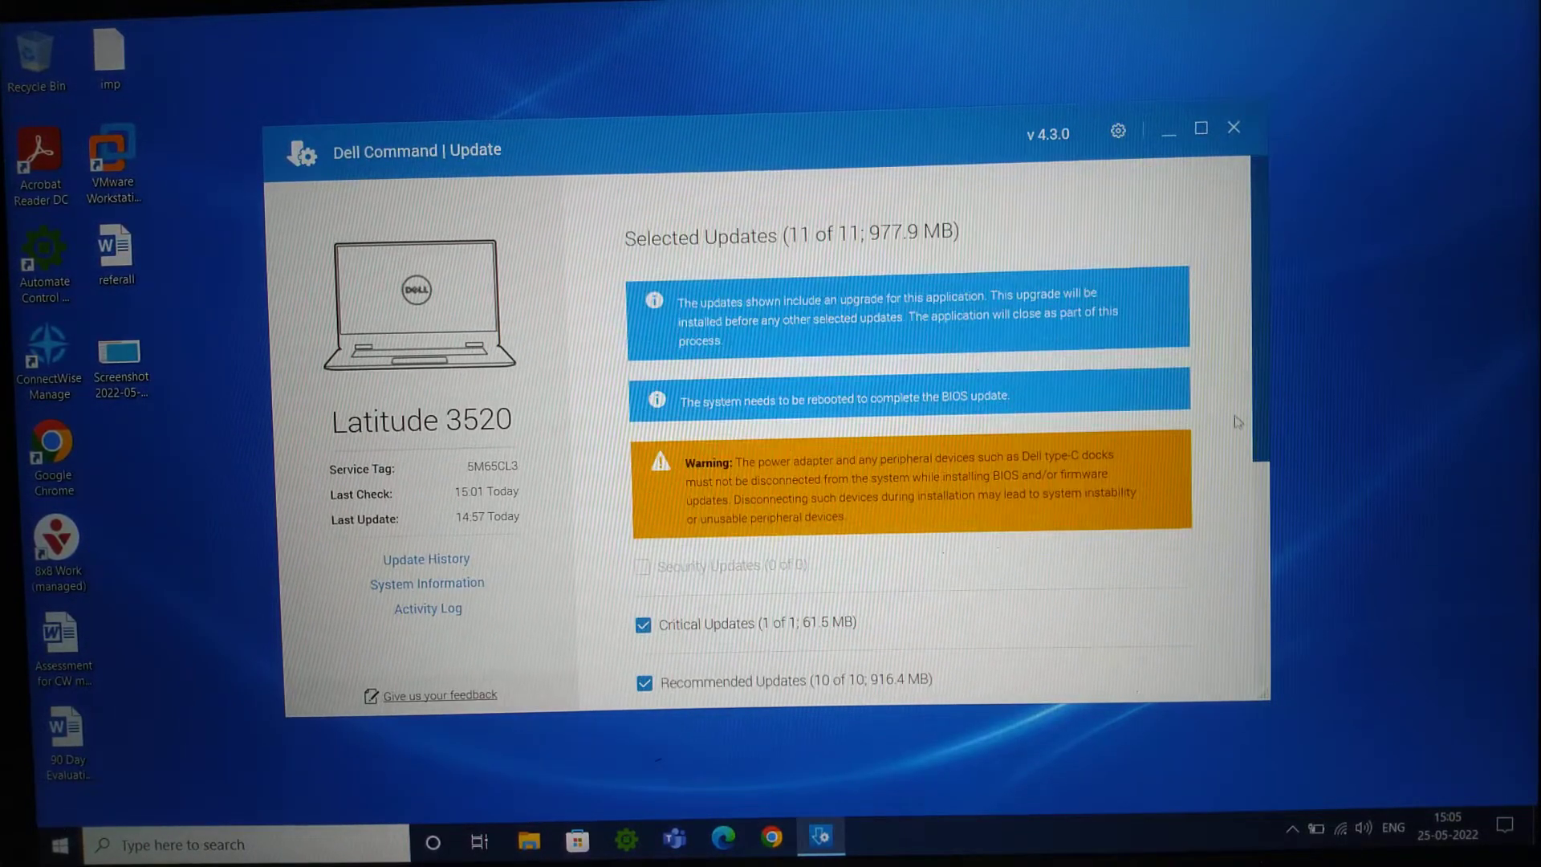
{"action": "mouse_move", "coordinate": [1238, 416]}
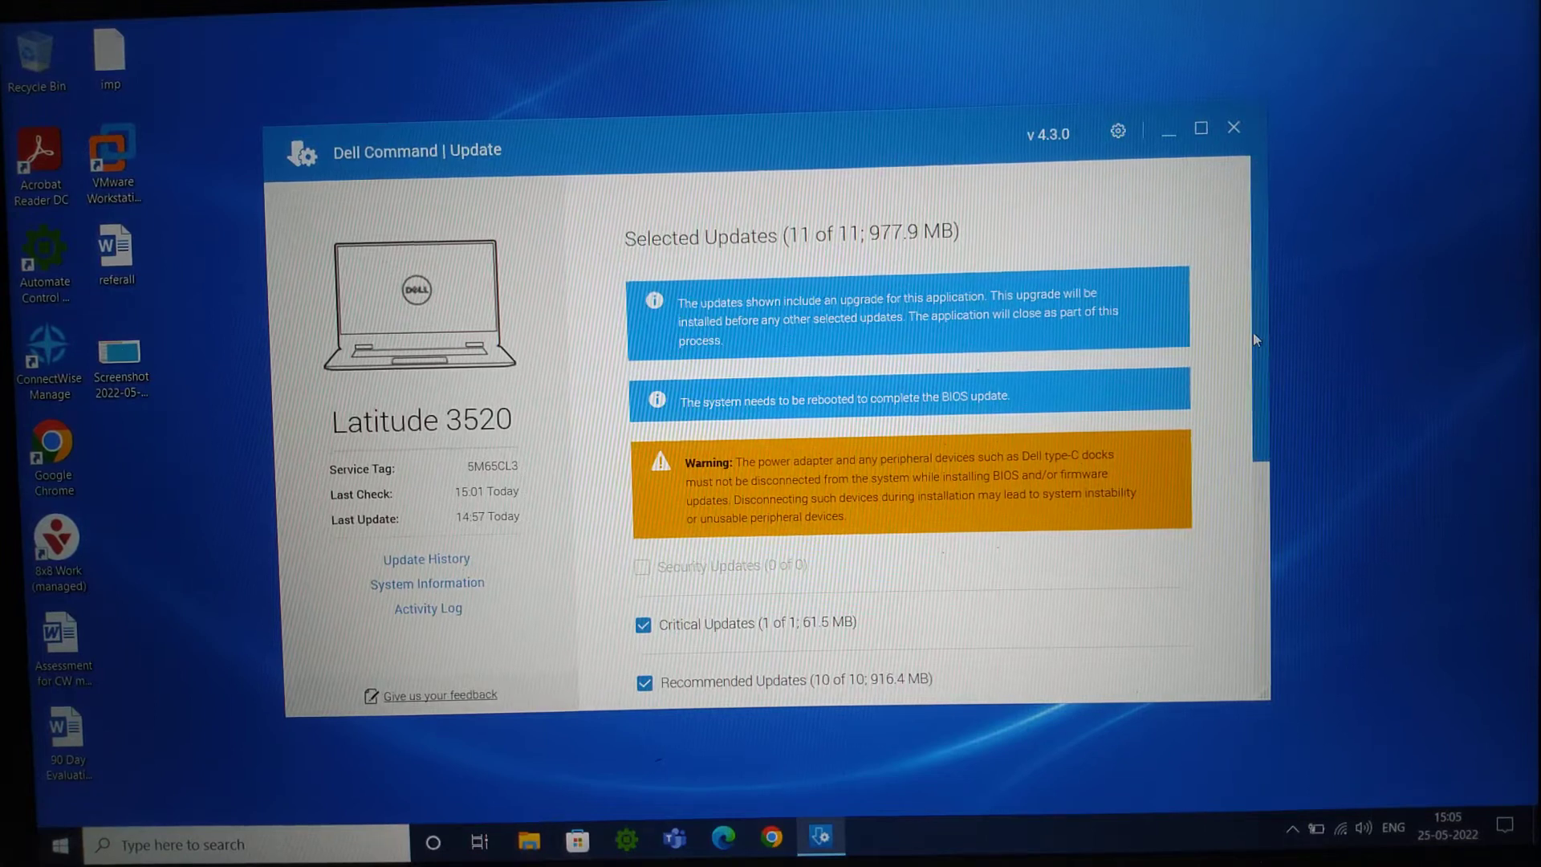
{"action": "scroll", "scroll_direction": "down", "scroll_amount": 3}
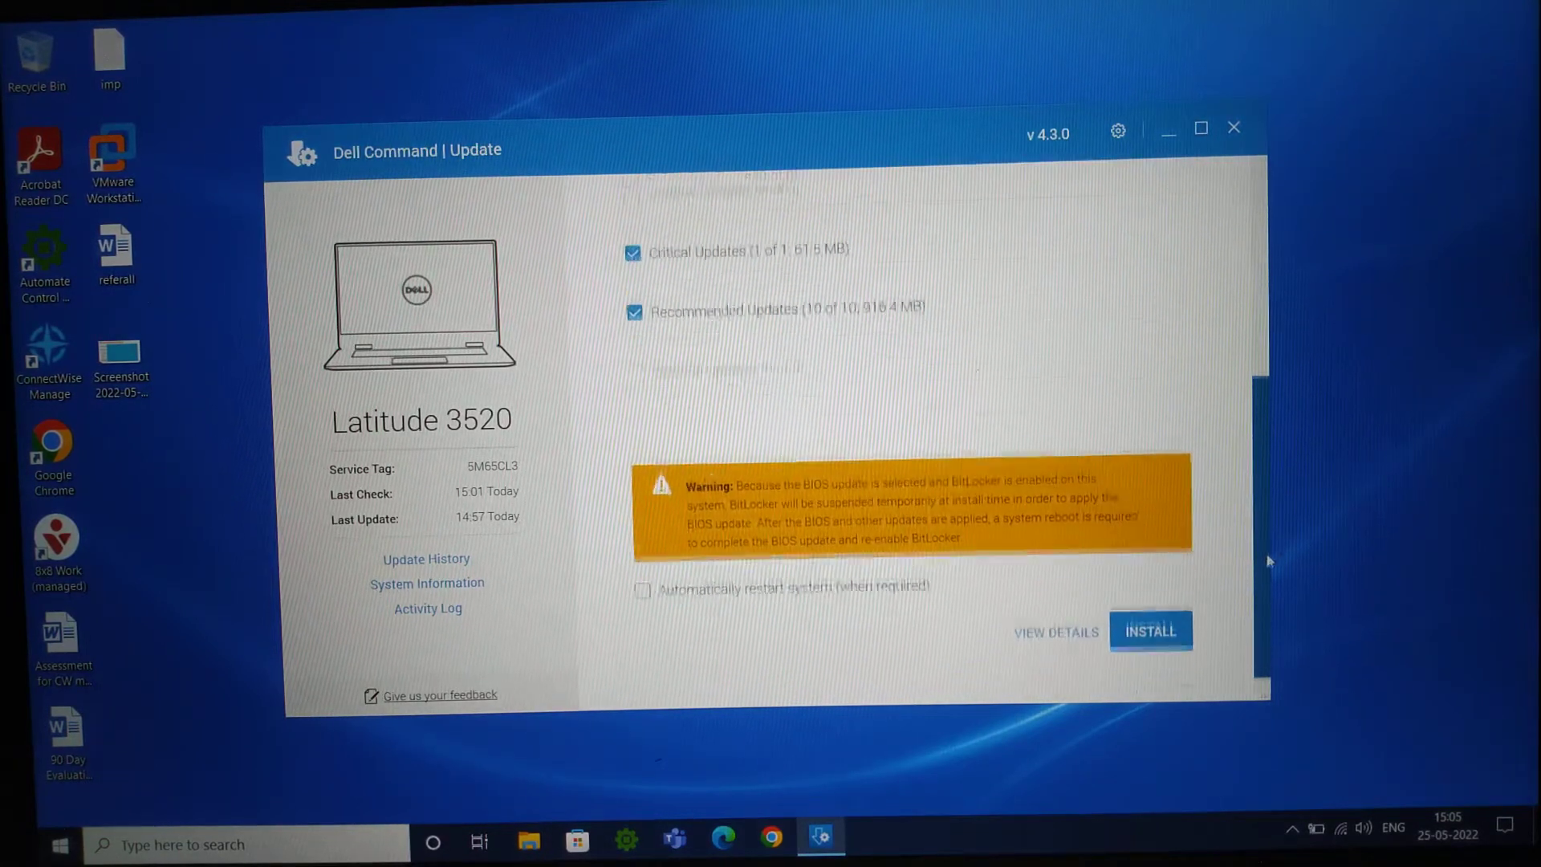
{"action": "scroll", "scroll_direction": "up", "scroll_amount": 3}
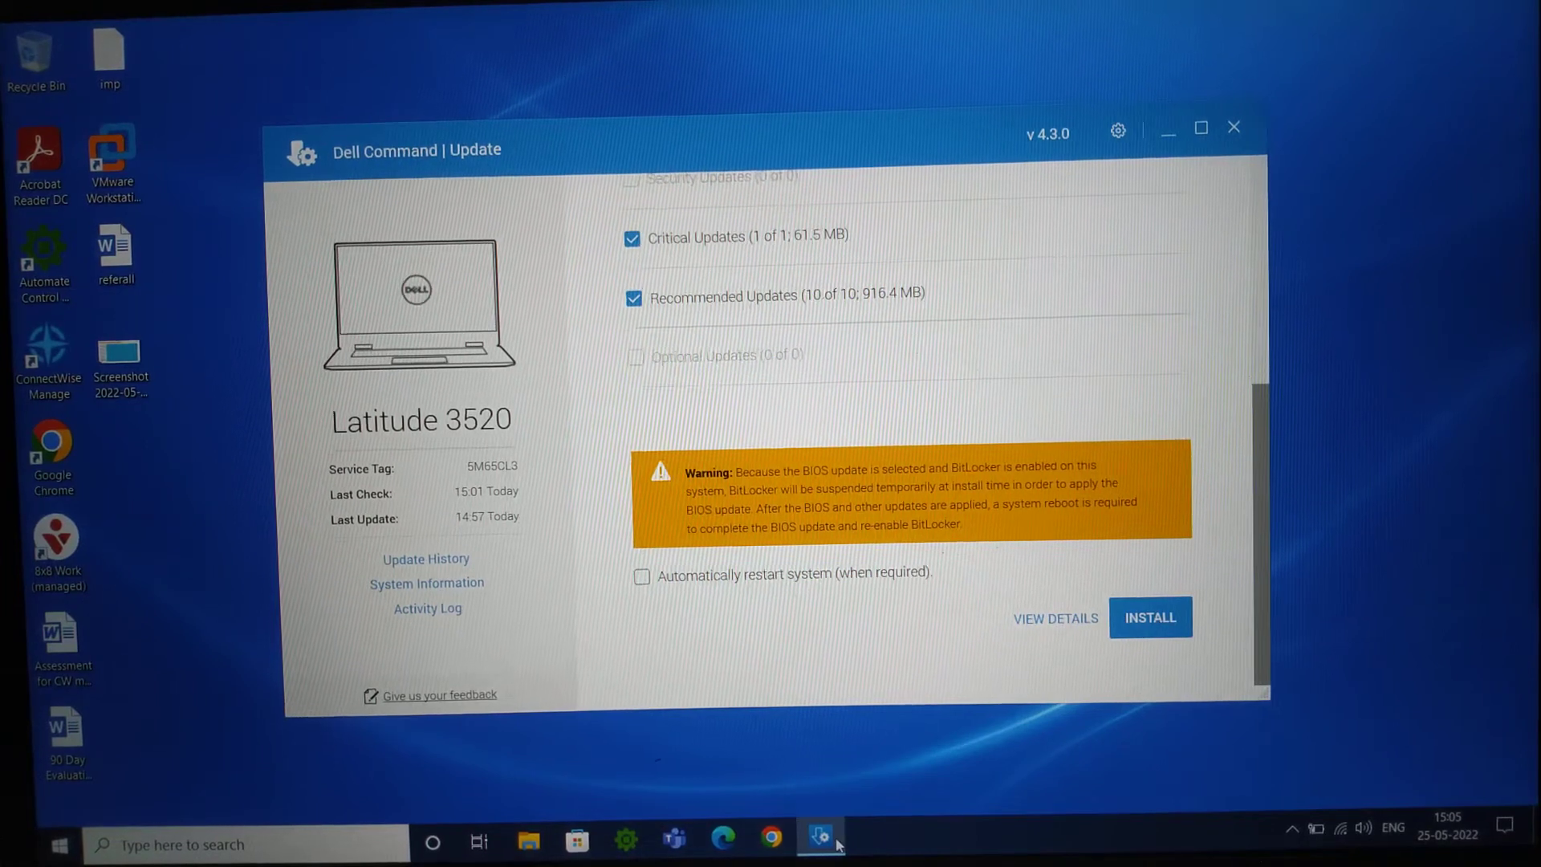
Close and reopen Dell Command | Update, recheck, and install the 11 selected updates
{"action": "right_click", "coordinate": [821, 838]}
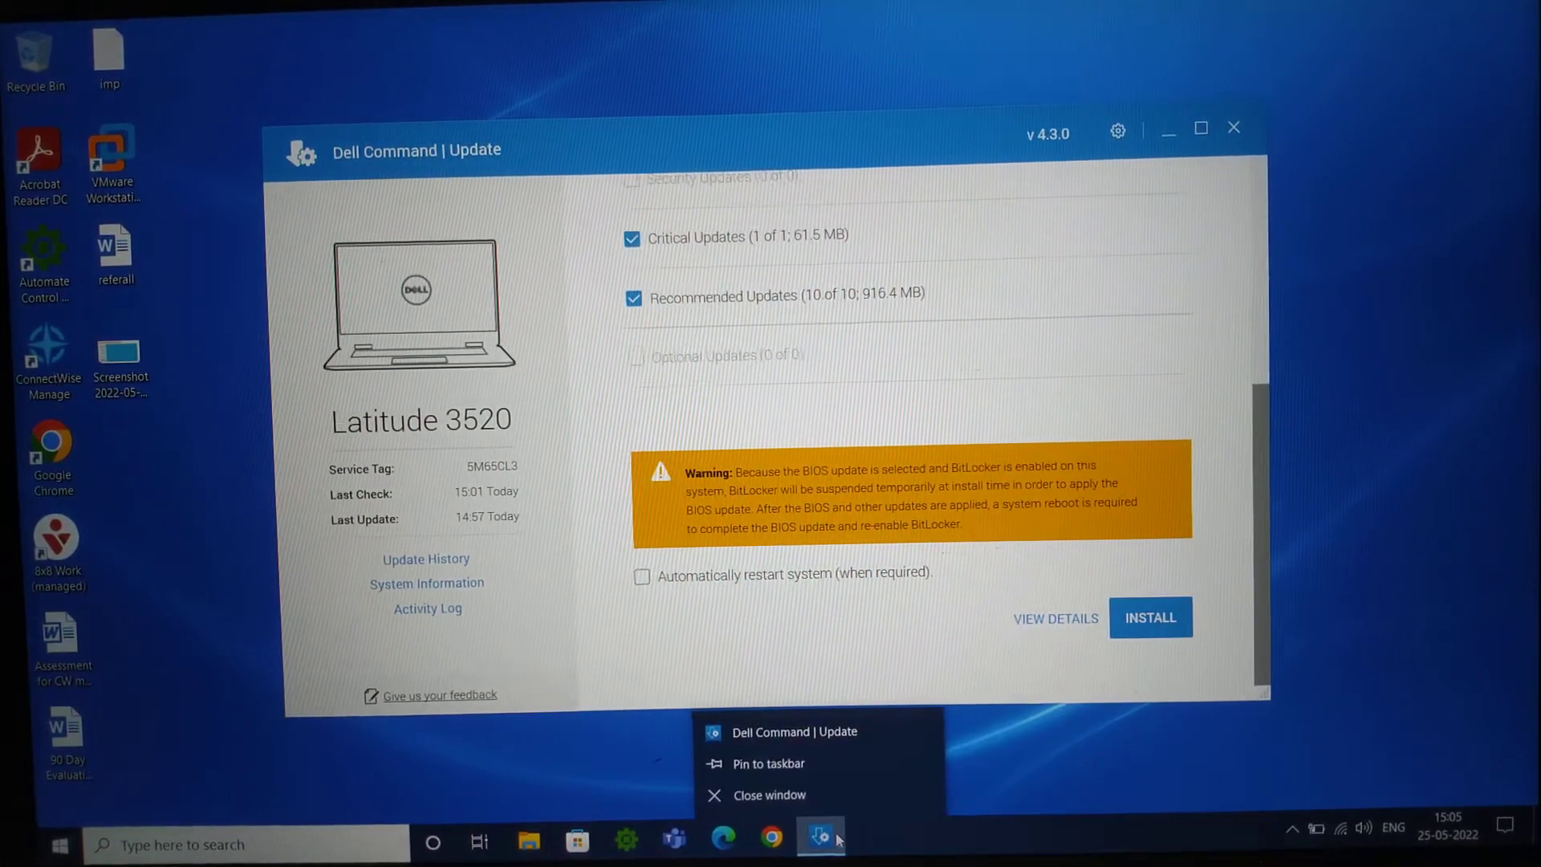
{"action": "mouse_move", "coordinate": [768, 763]}
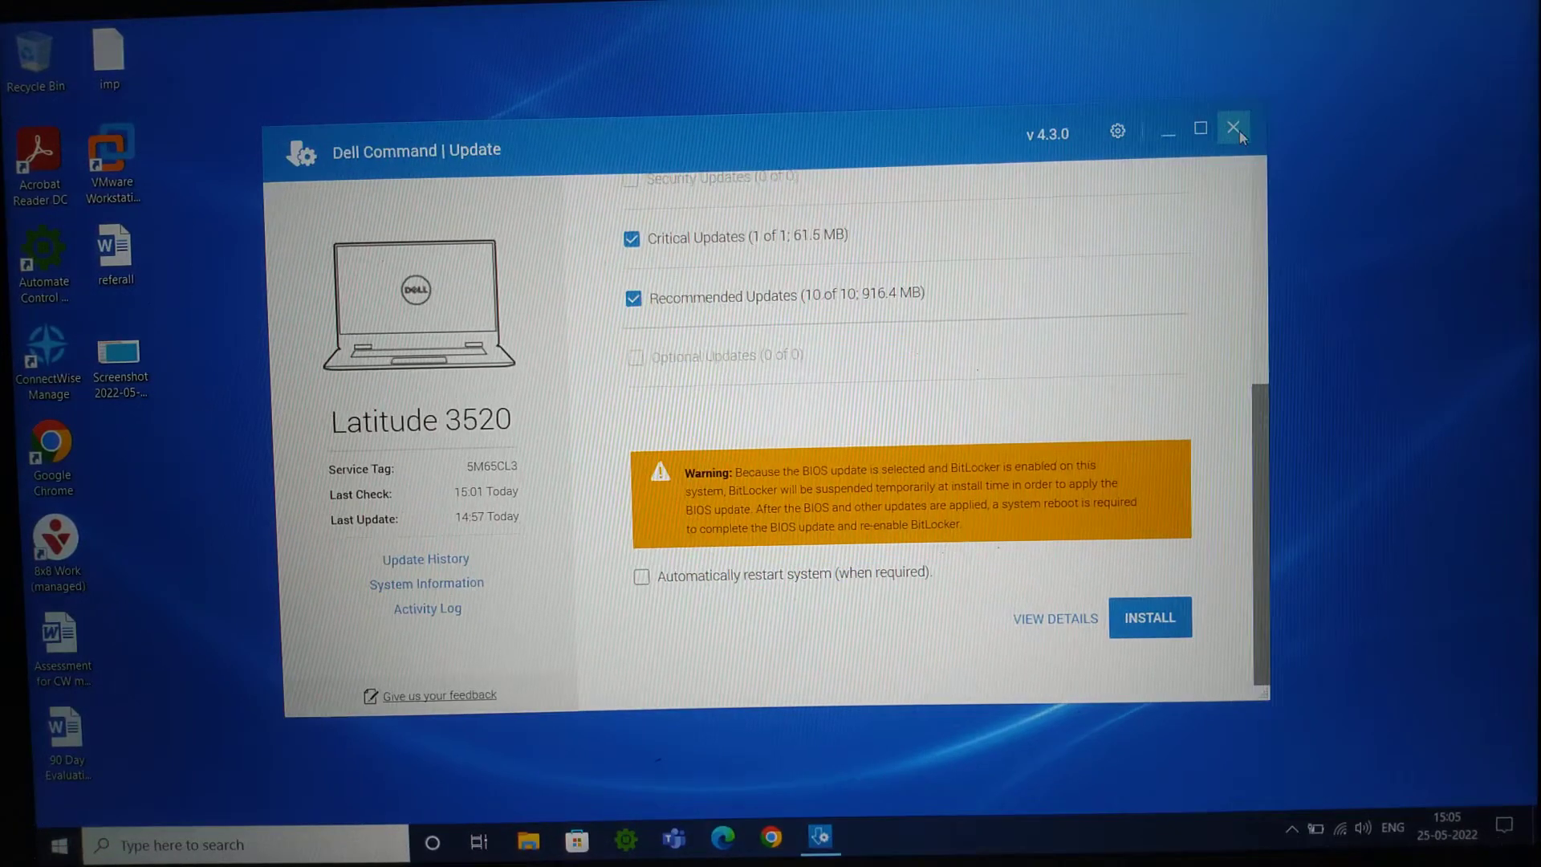
{"action": "left_click", "coordinate": [1233, 128]}
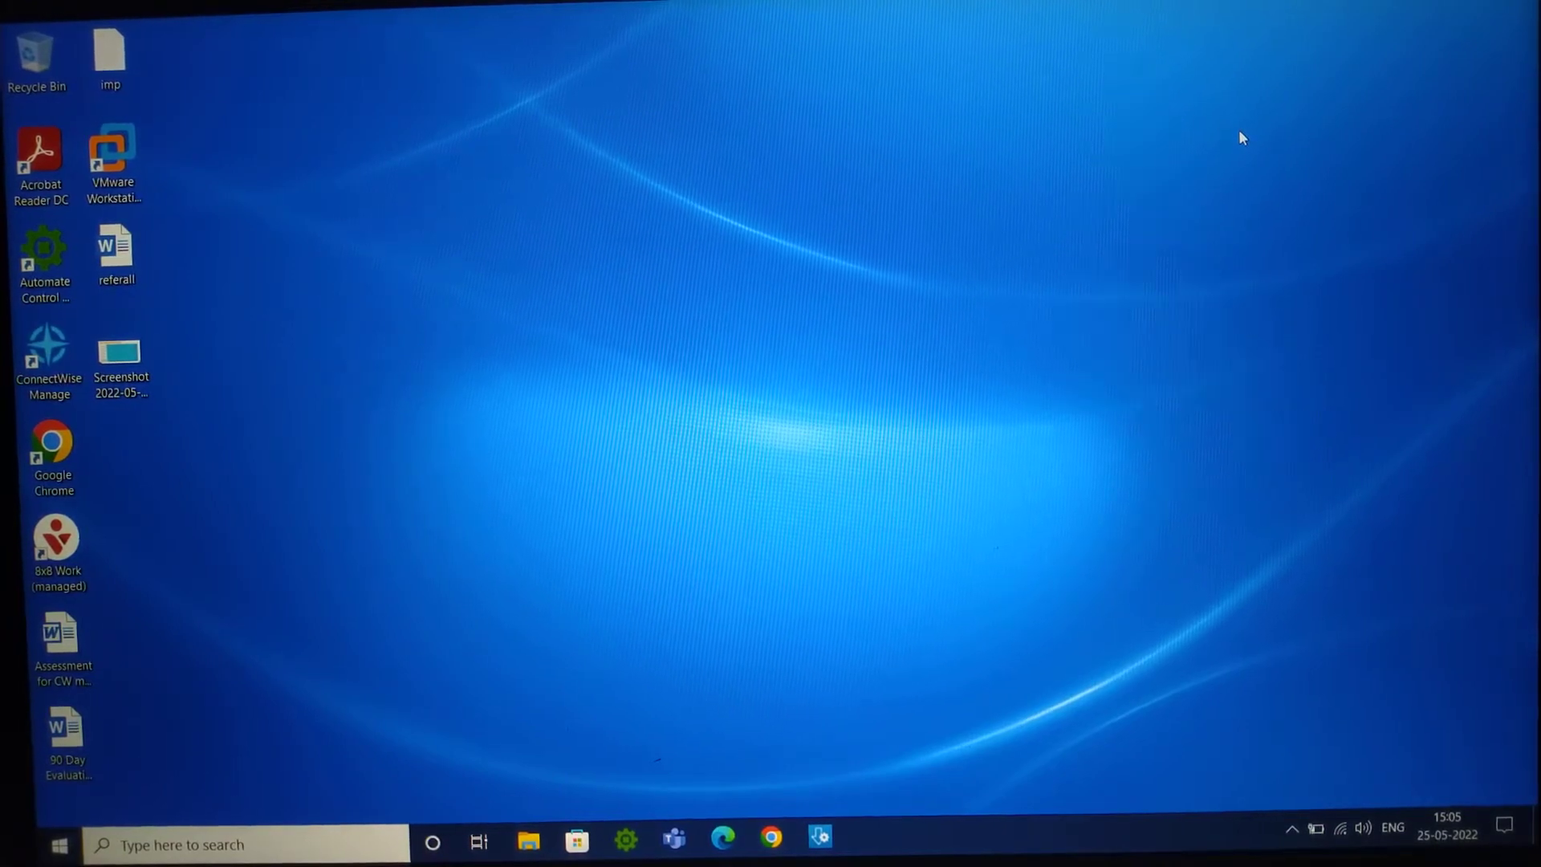
{"action": "mouse_move", "coordinate": [862, 835]}
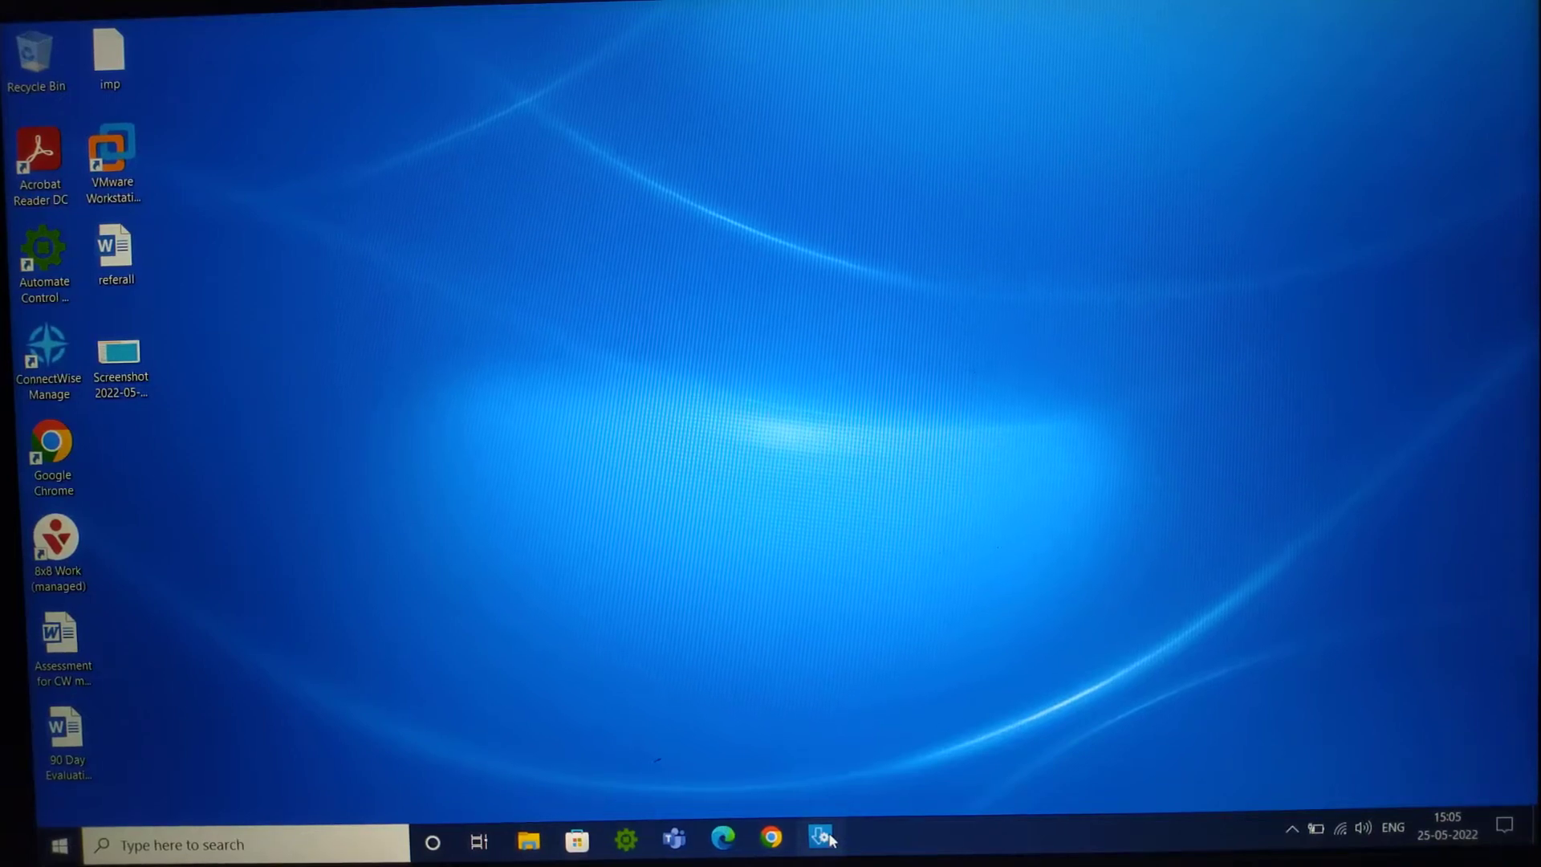
{"action": "left_click", "coordinate": [819, 840]}
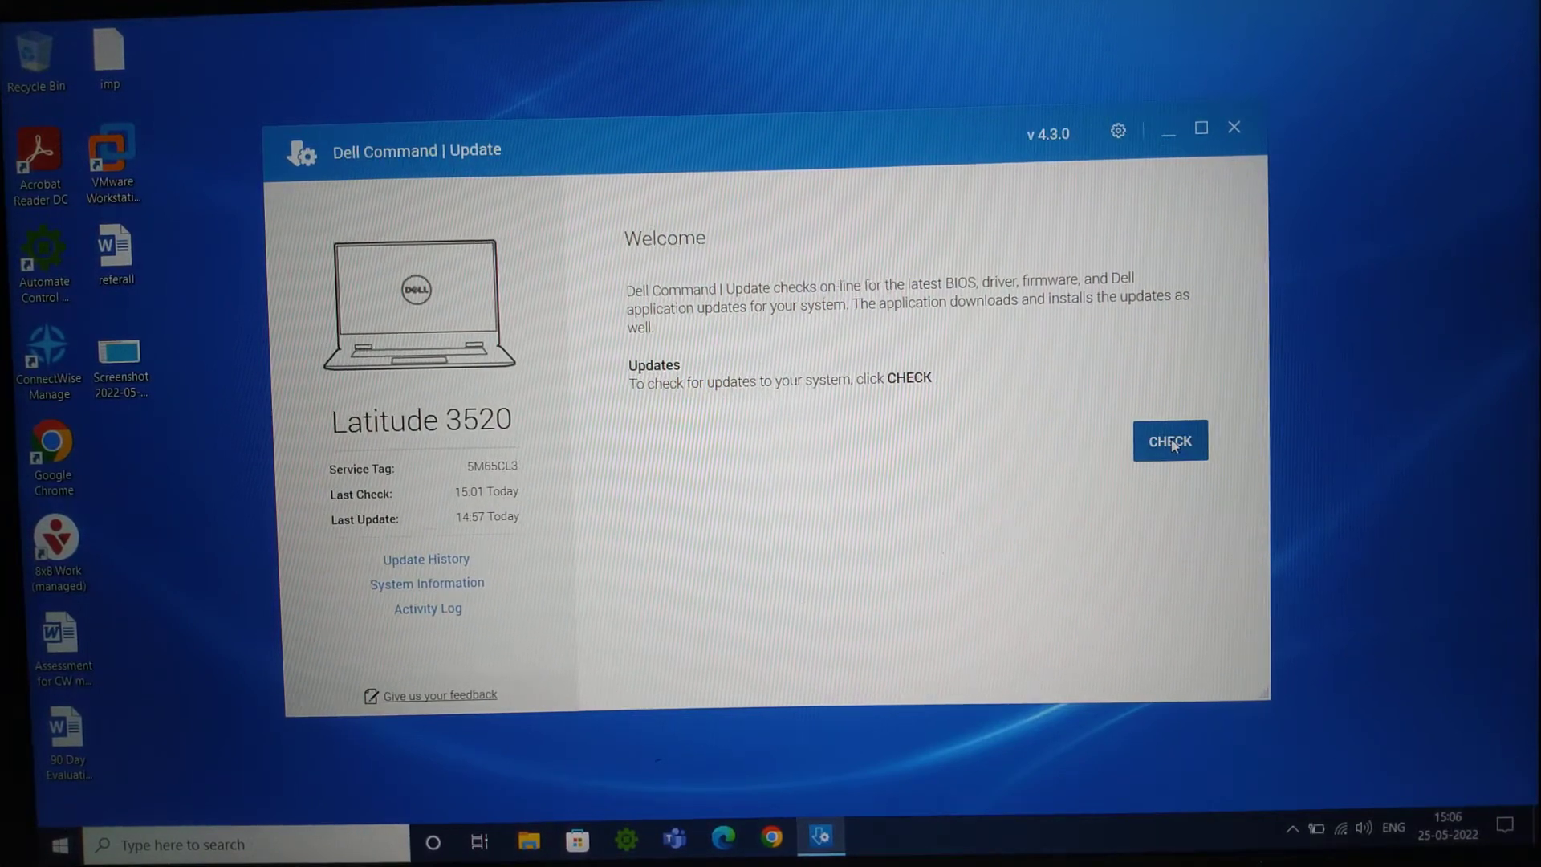
{"action": "left_click", "coordinate": [1169, 441]}
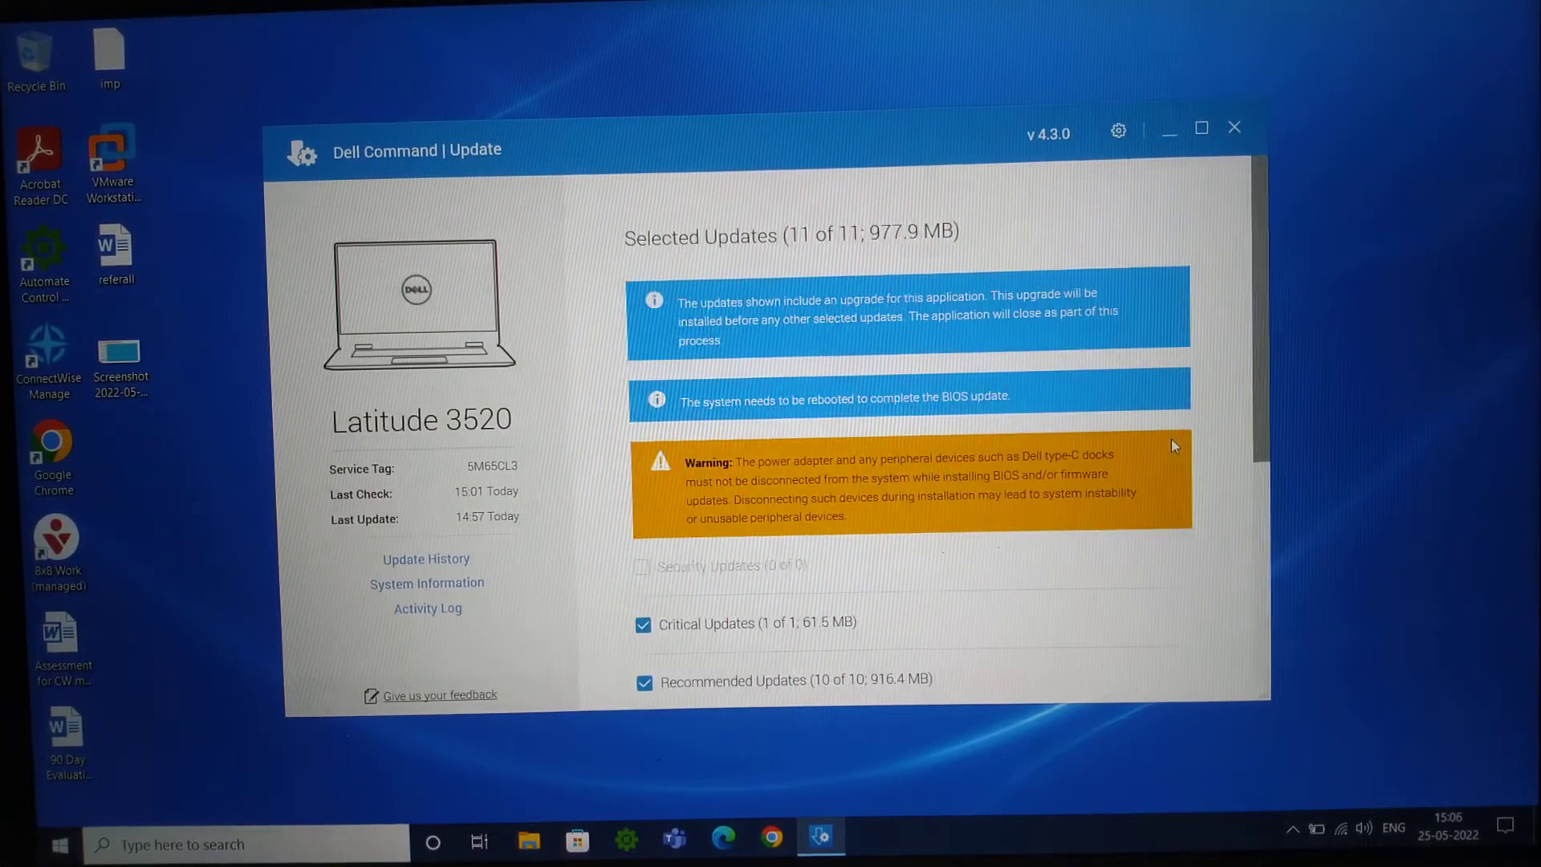
{"action": "mouse_move", "coordinate": [1223, 303]}
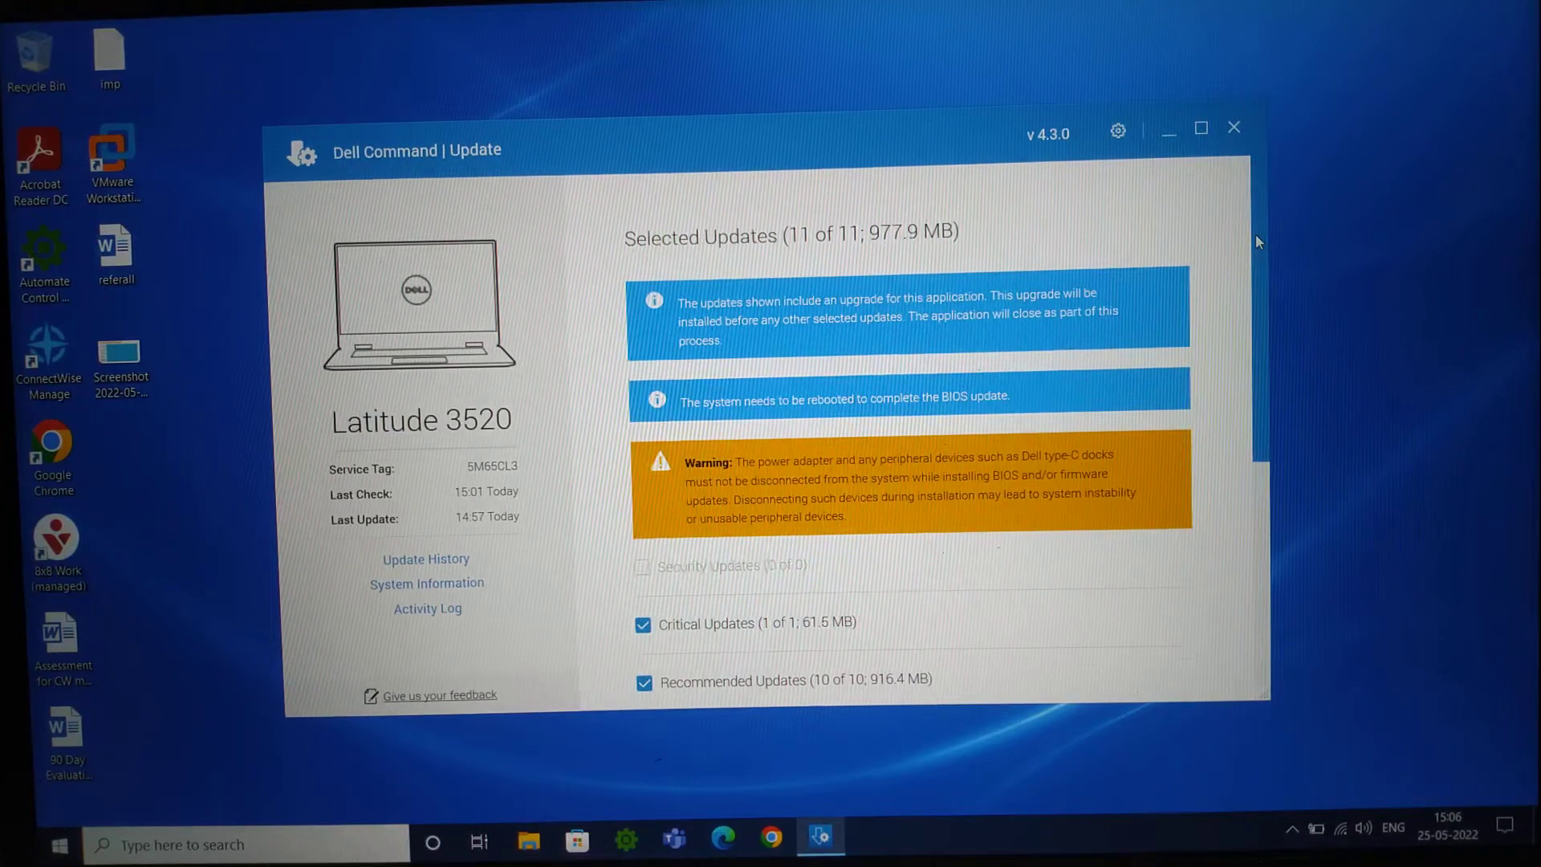
{"action": "scroll", "scroll_direction": "down", "scroll_amount": 3}
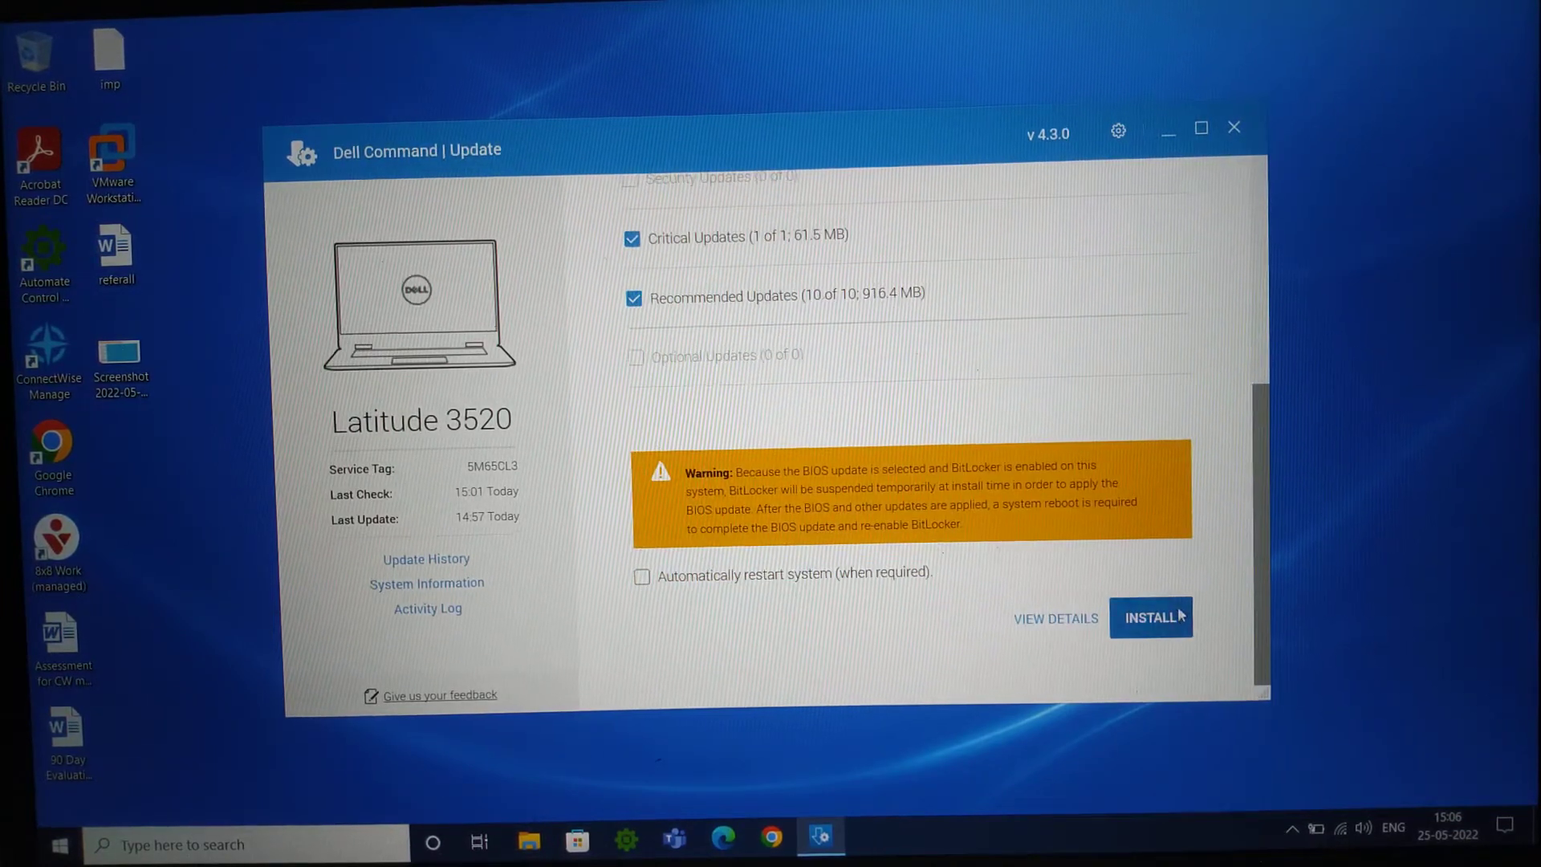
{"action": "left_click", "coordinate": [1235, 127]}
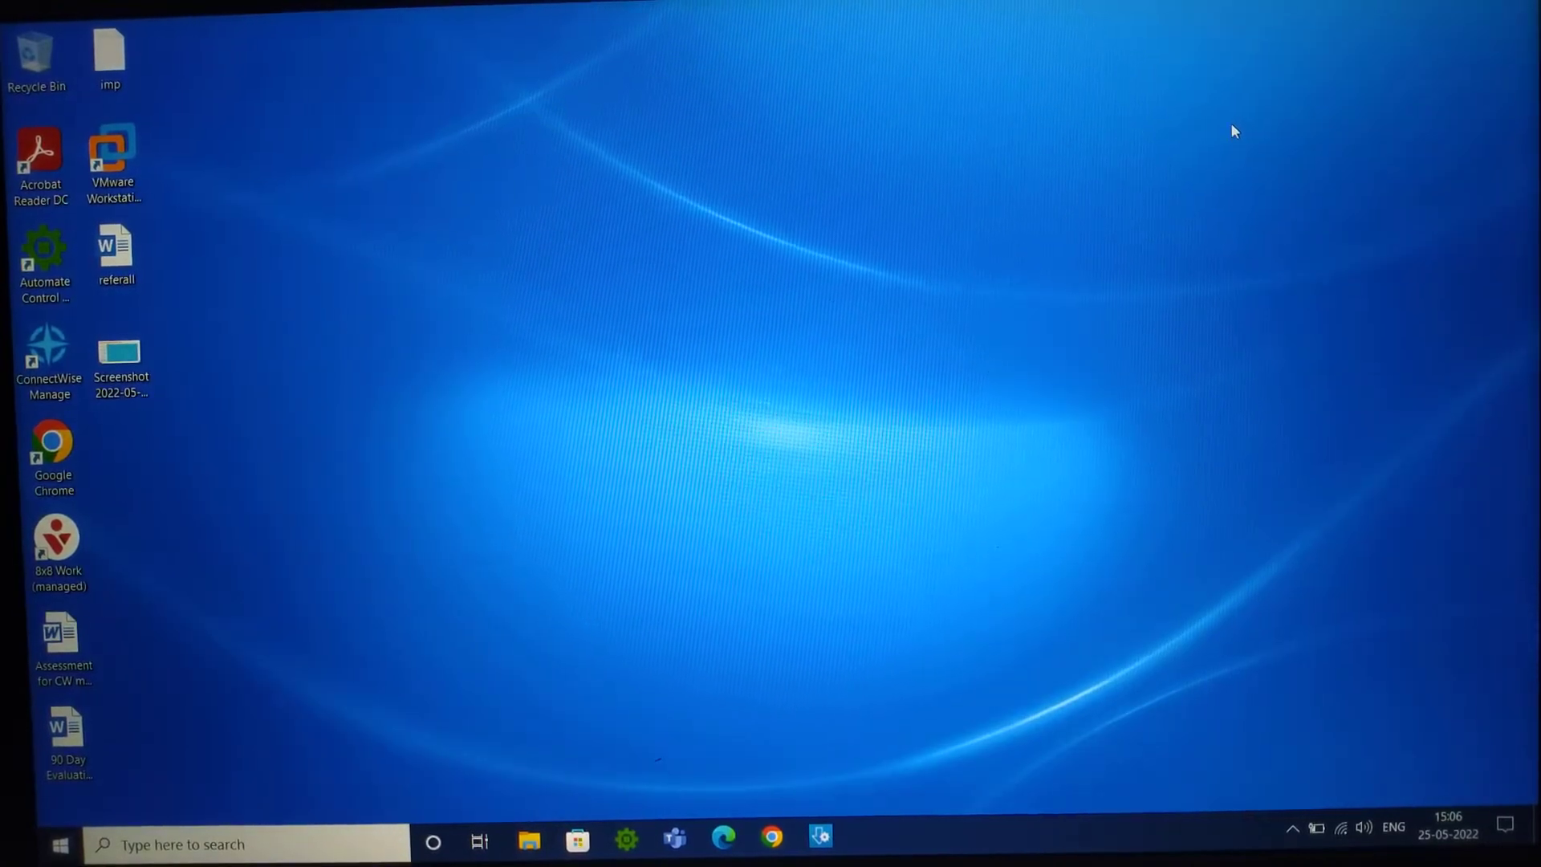
{"action": "mouse_move", "coordinate": [1090, 200]}
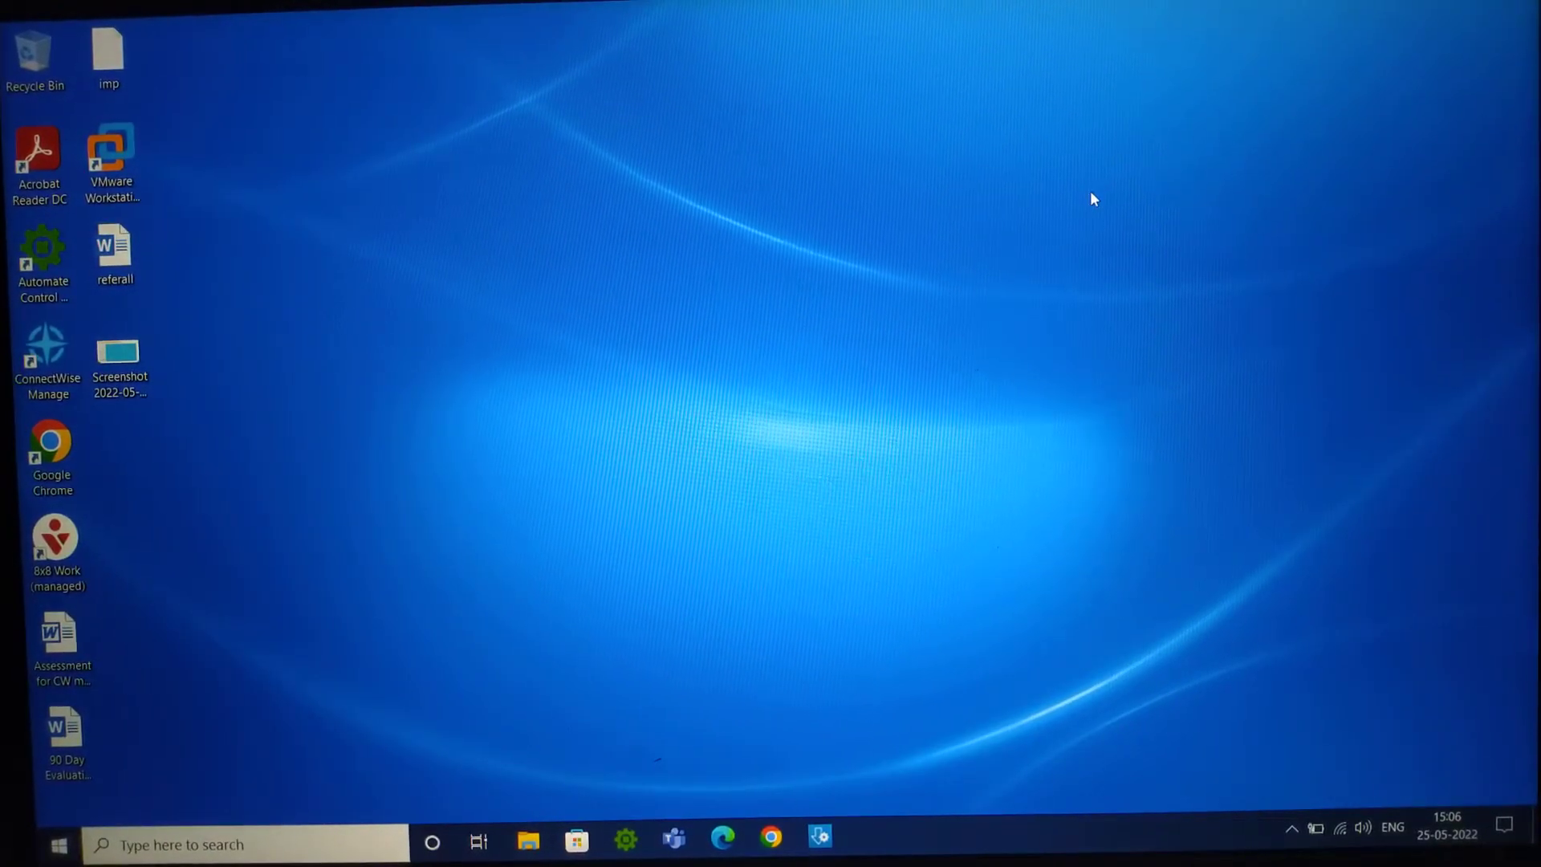
{"action": "mouse_move", "coordinate": [509, 683]}
{"action": "type", "text": "ser"}
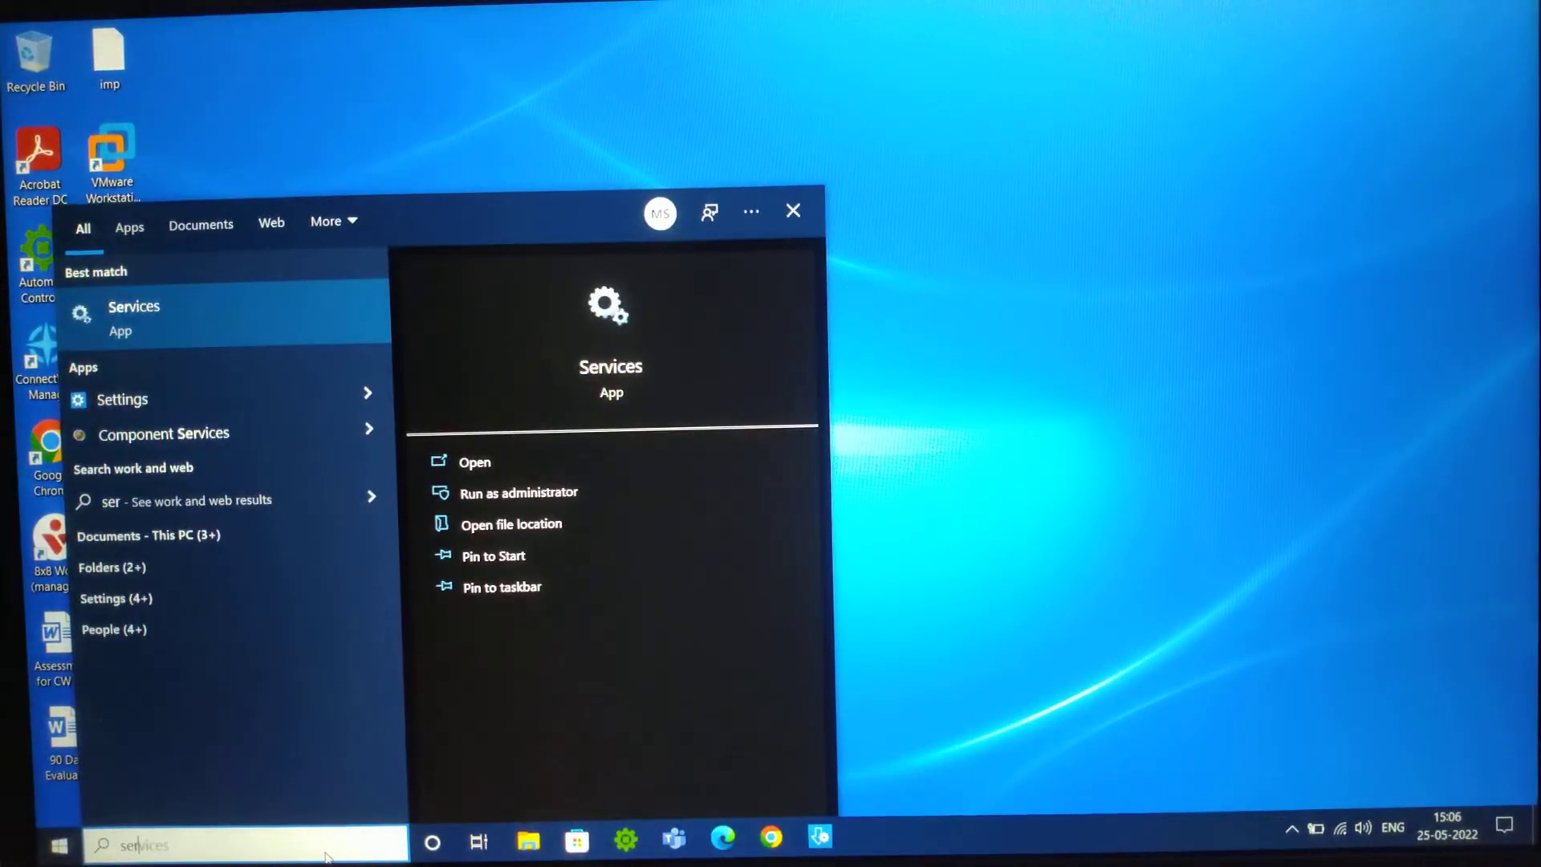
{"action": "mouse_move", "coordinate": [293, 806]}
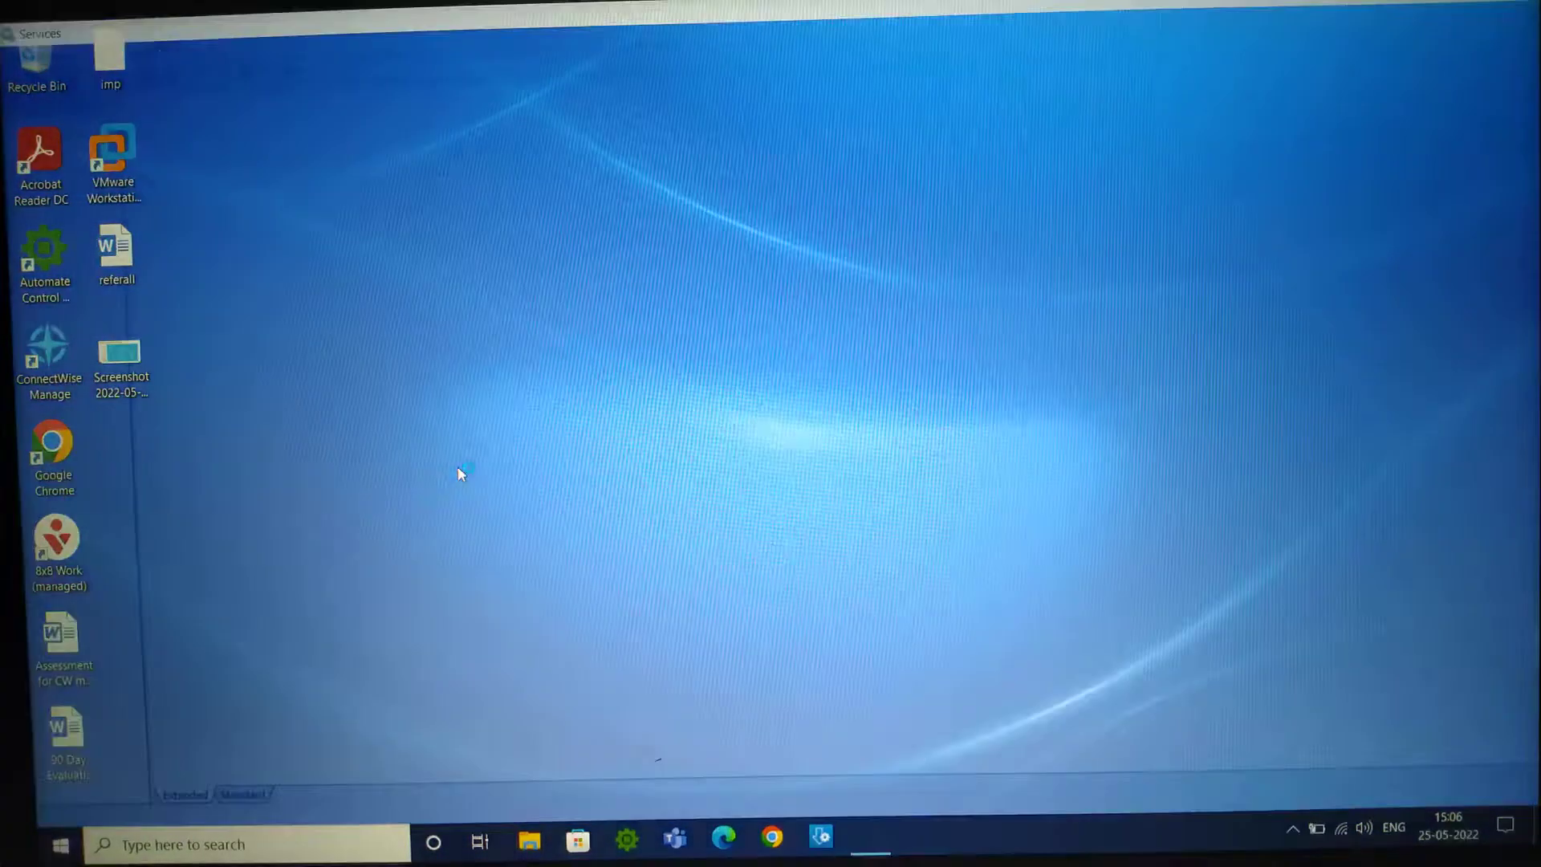
Scroll the Services list to the Dell entries and select Dell Client Management Service
{"action": "left_click", "coordinate": [867, 840]}
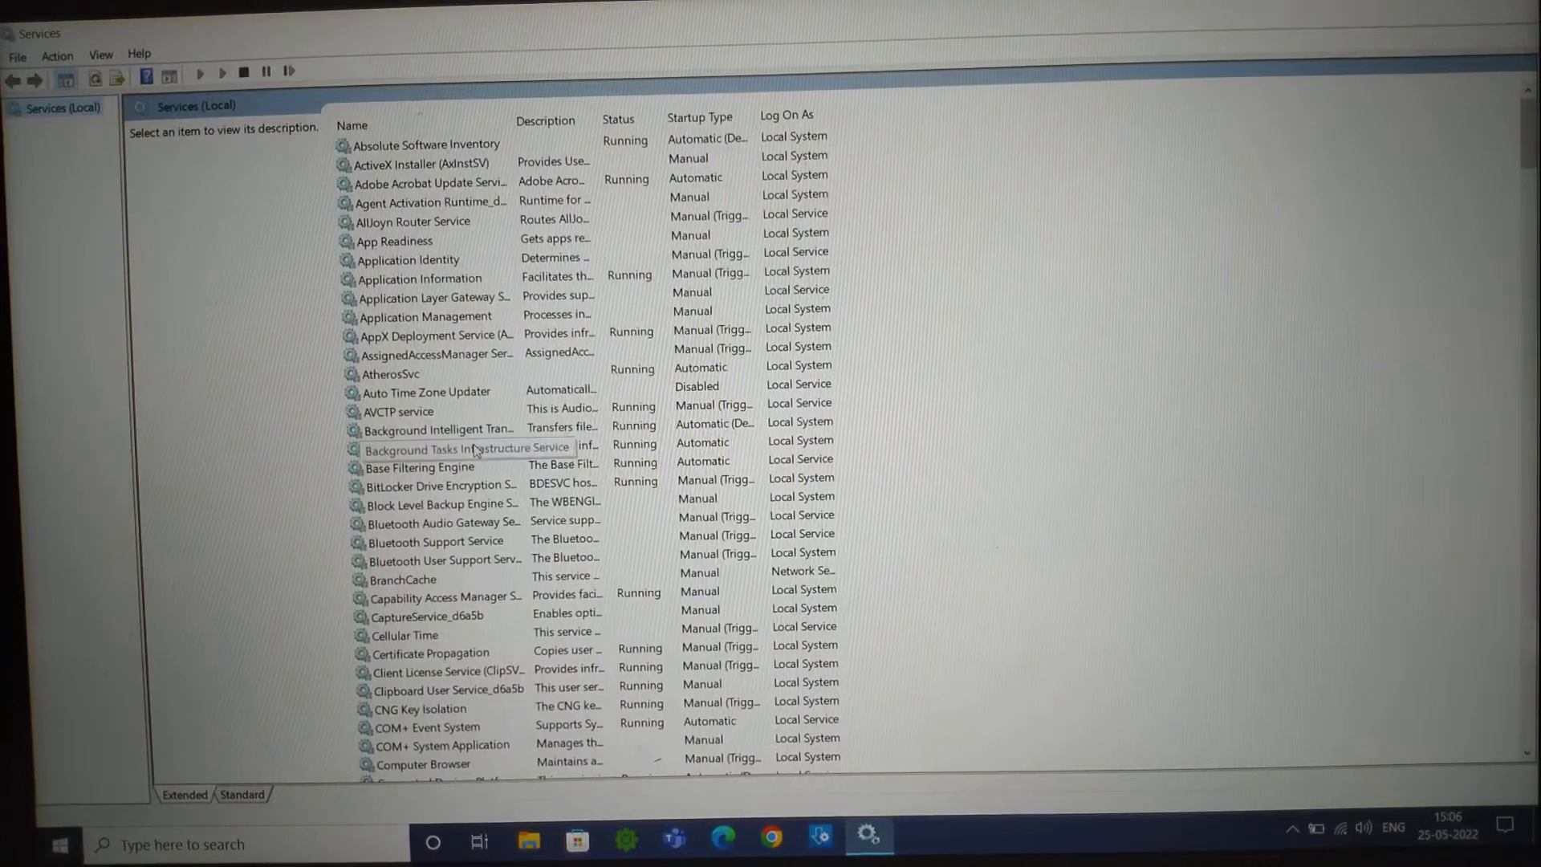
{"action": "scroll", "scroll_direction": "down", "scroll_amount": 3}
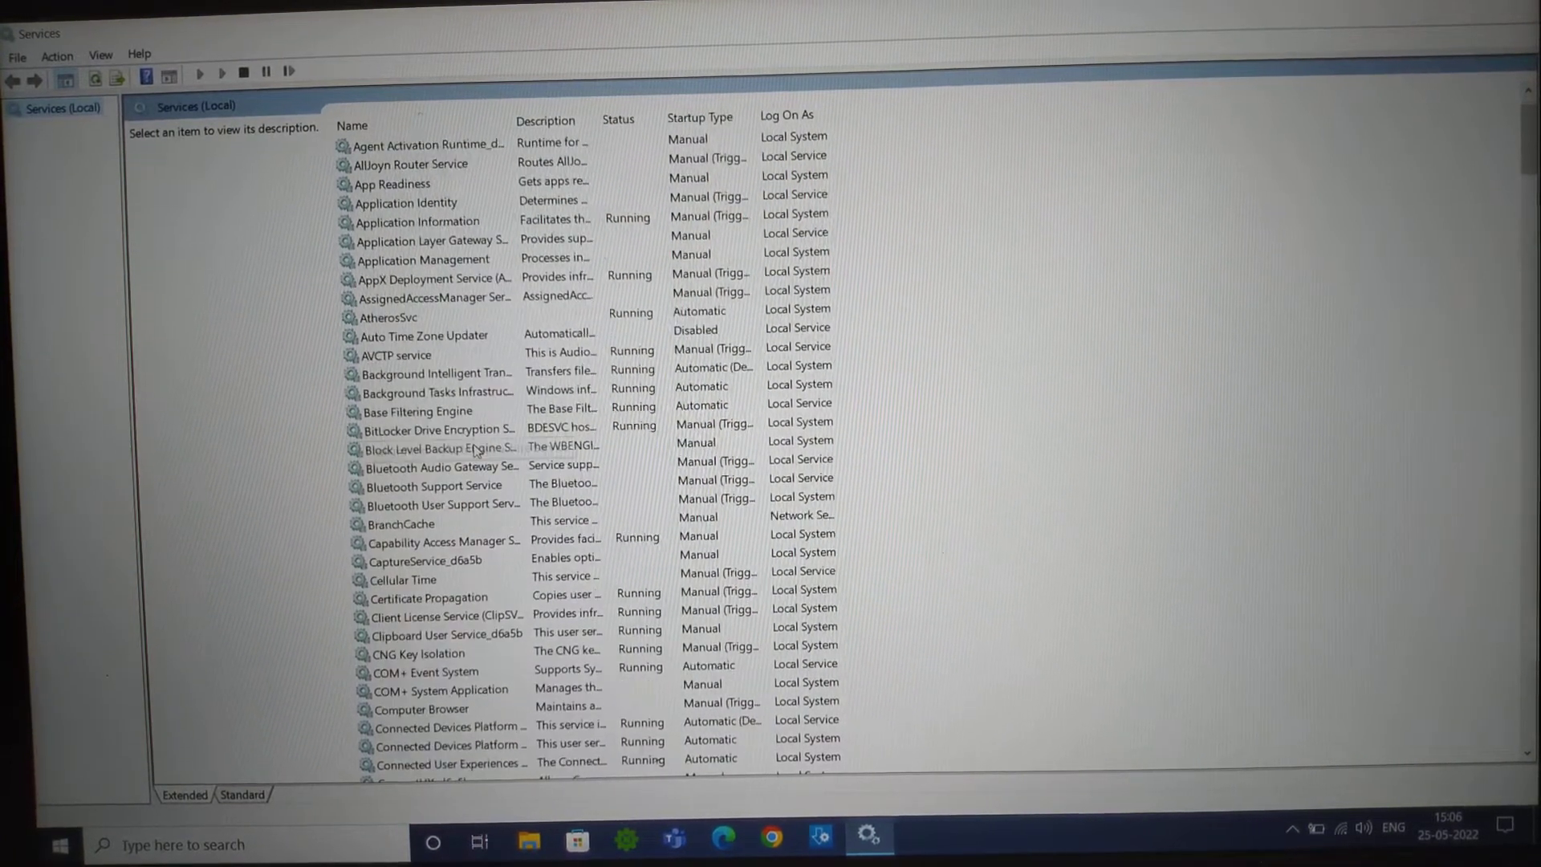
{"action": "scroll", "scroll_direction": "down", "scroll_amount": 3}
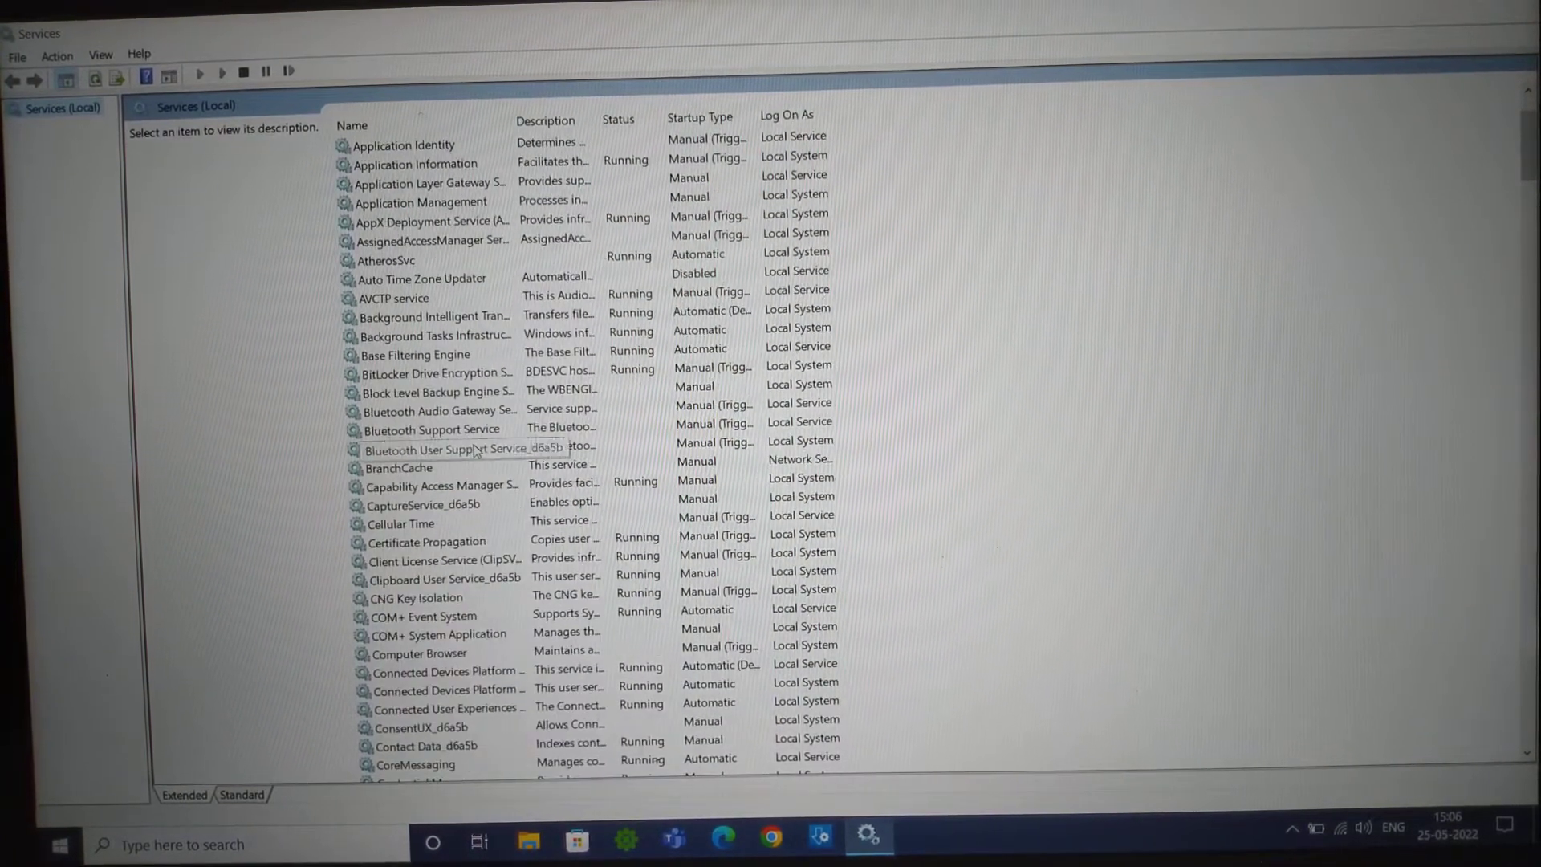
{"action": "scroll", "scroll_direction": "down", "scroll_amount": 3}
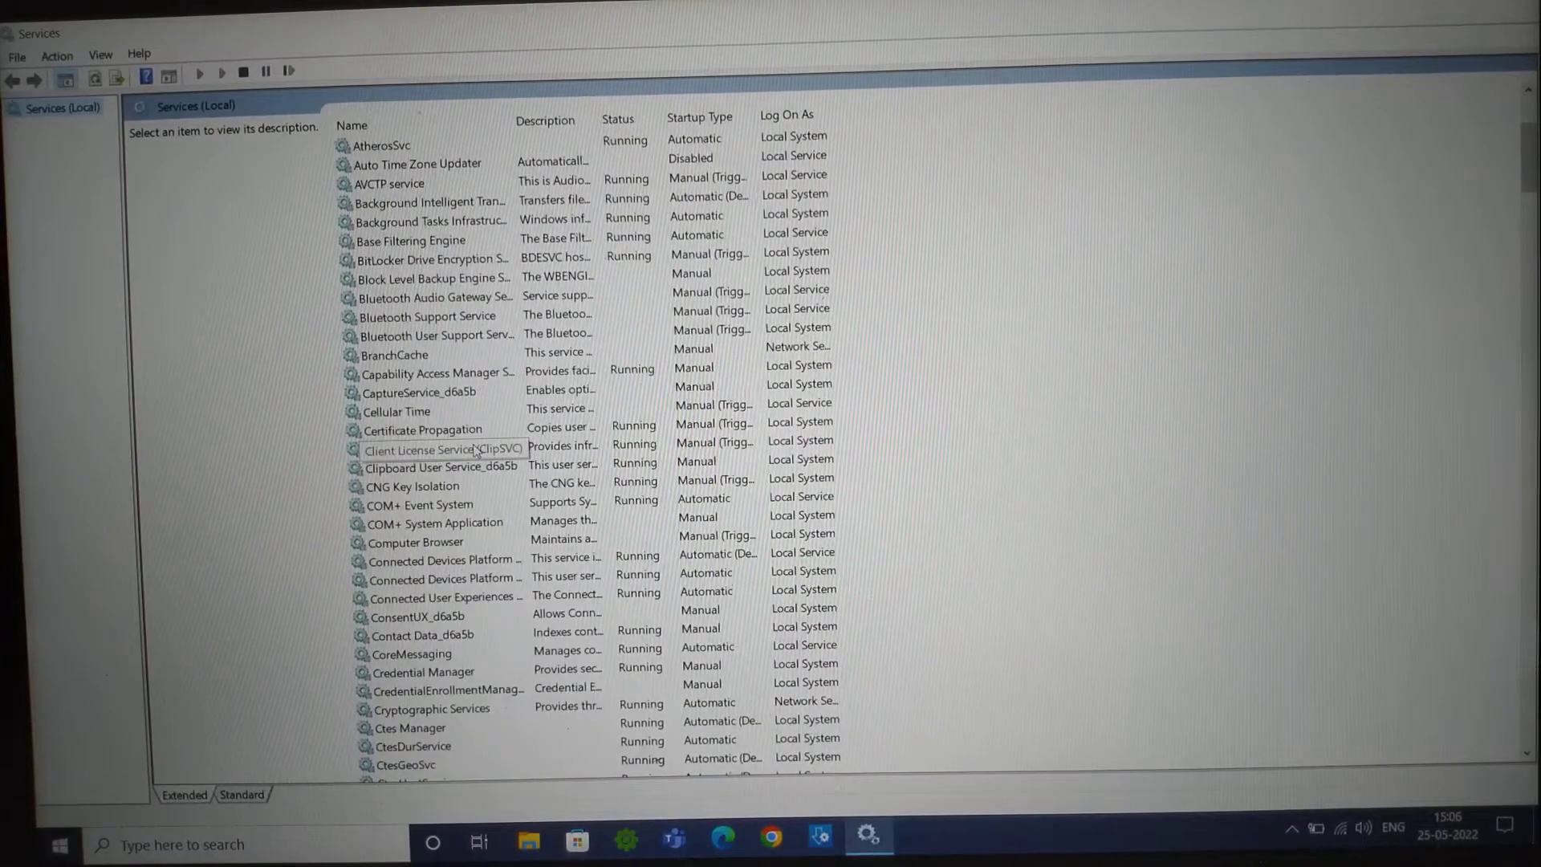
{"action": "scroll", "scroll_direction": "down", "scroll_amount": 3}
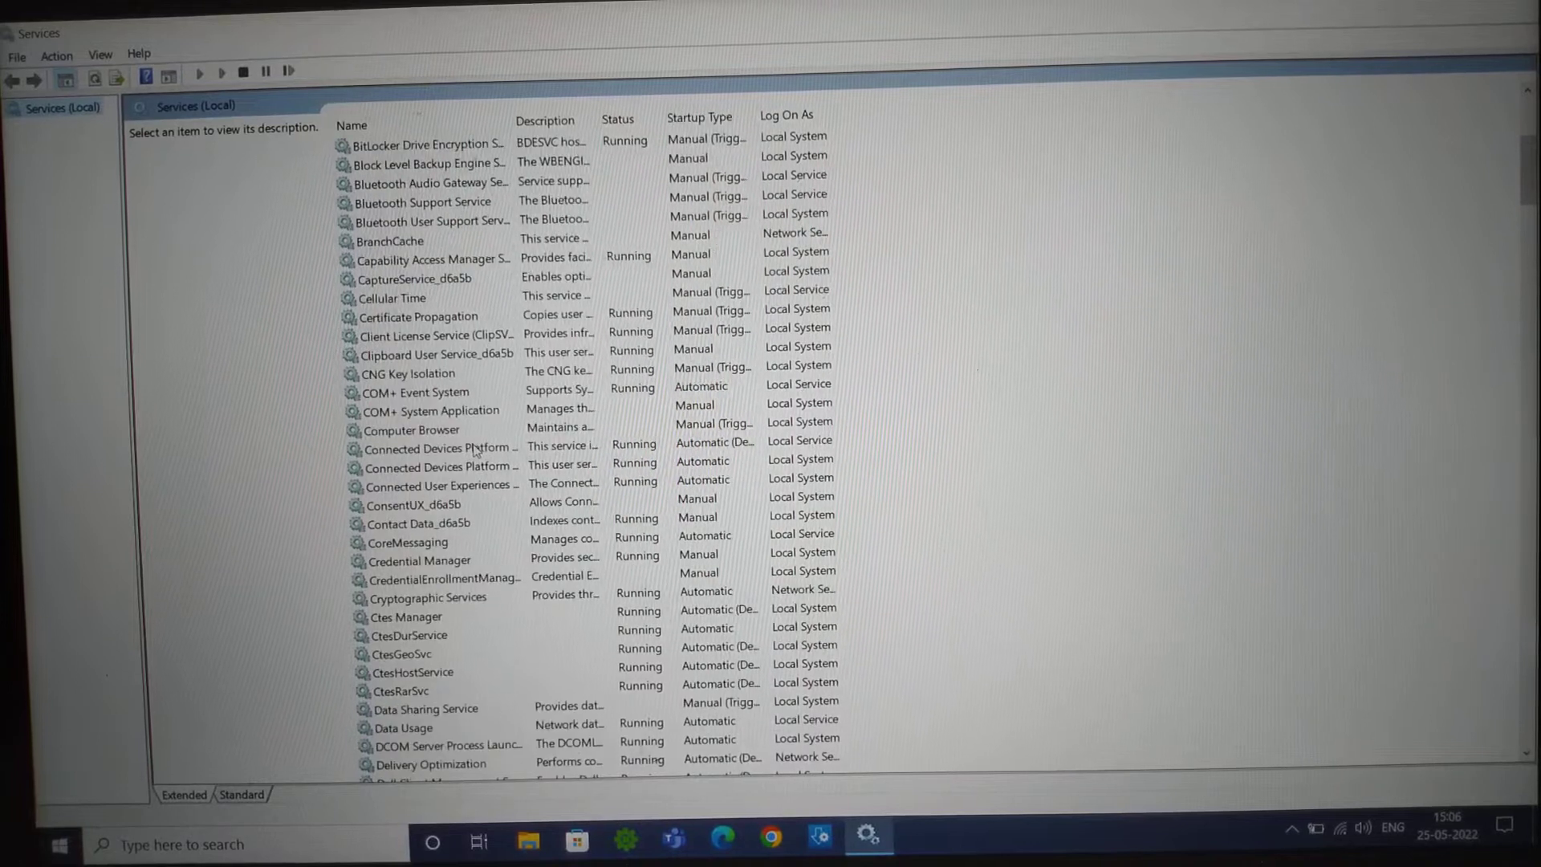
{"action": "scroll", "scroll_direction": "down", "scroll_amount": 3}
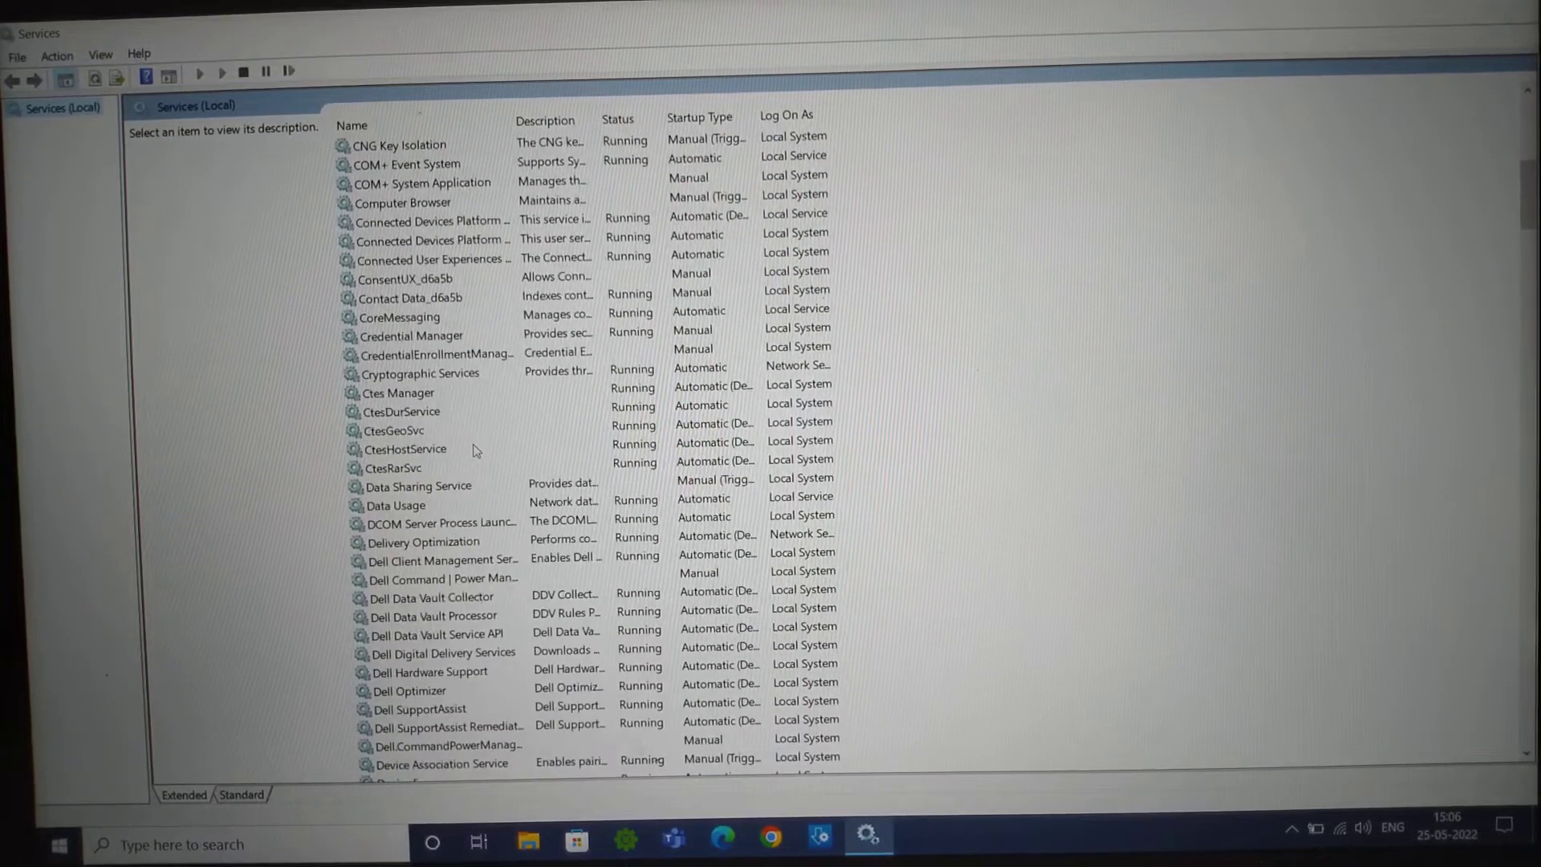
{"action": "scroll", "scroll_direction": "down", "scroll_amount": 3}
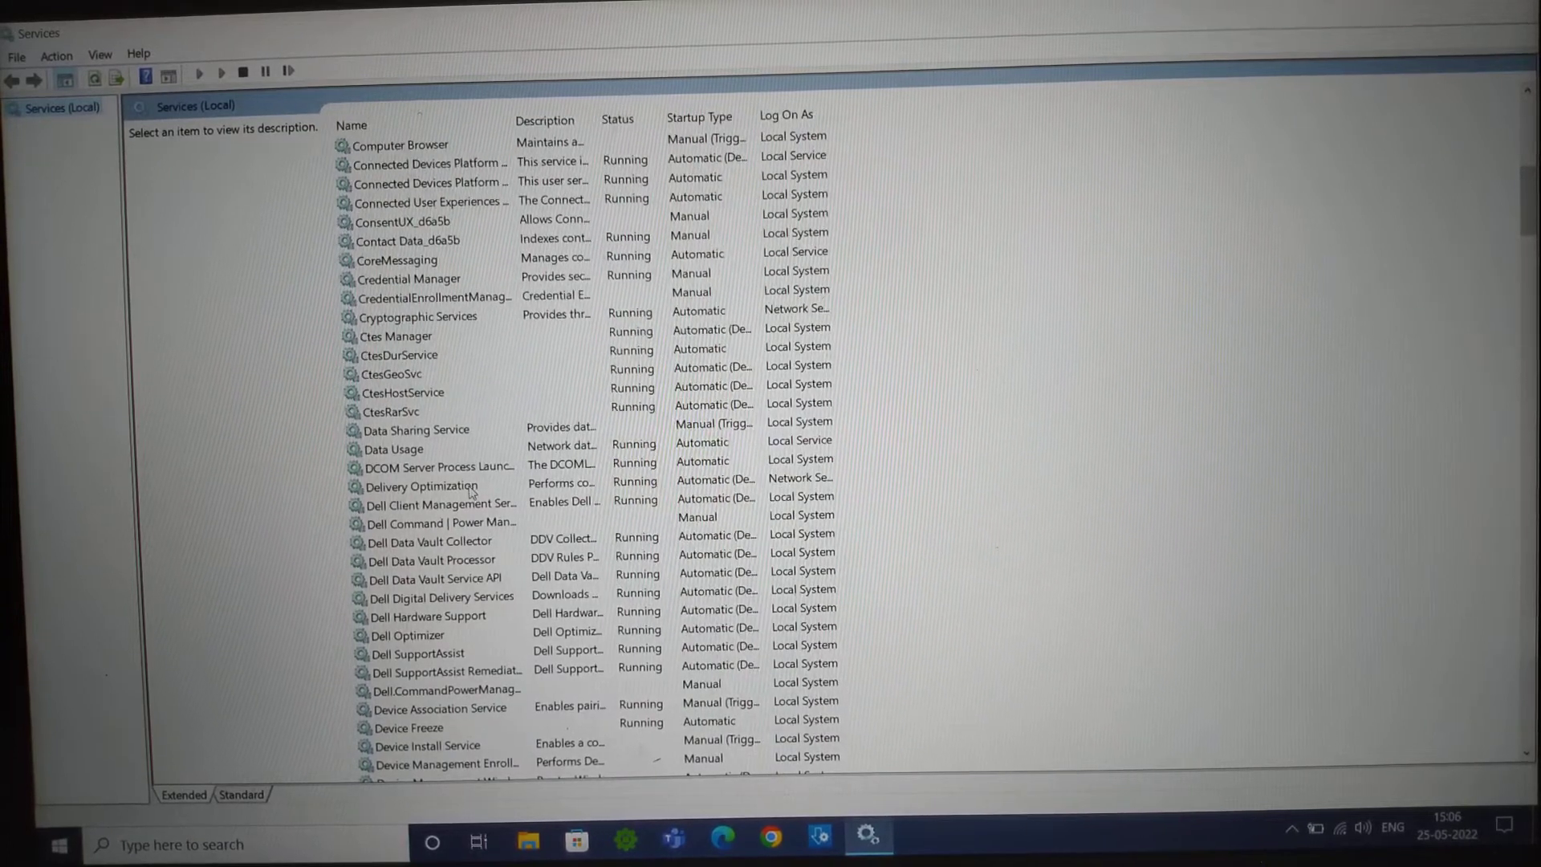
{"action": "left_click", "coordinate": [439, 503]}
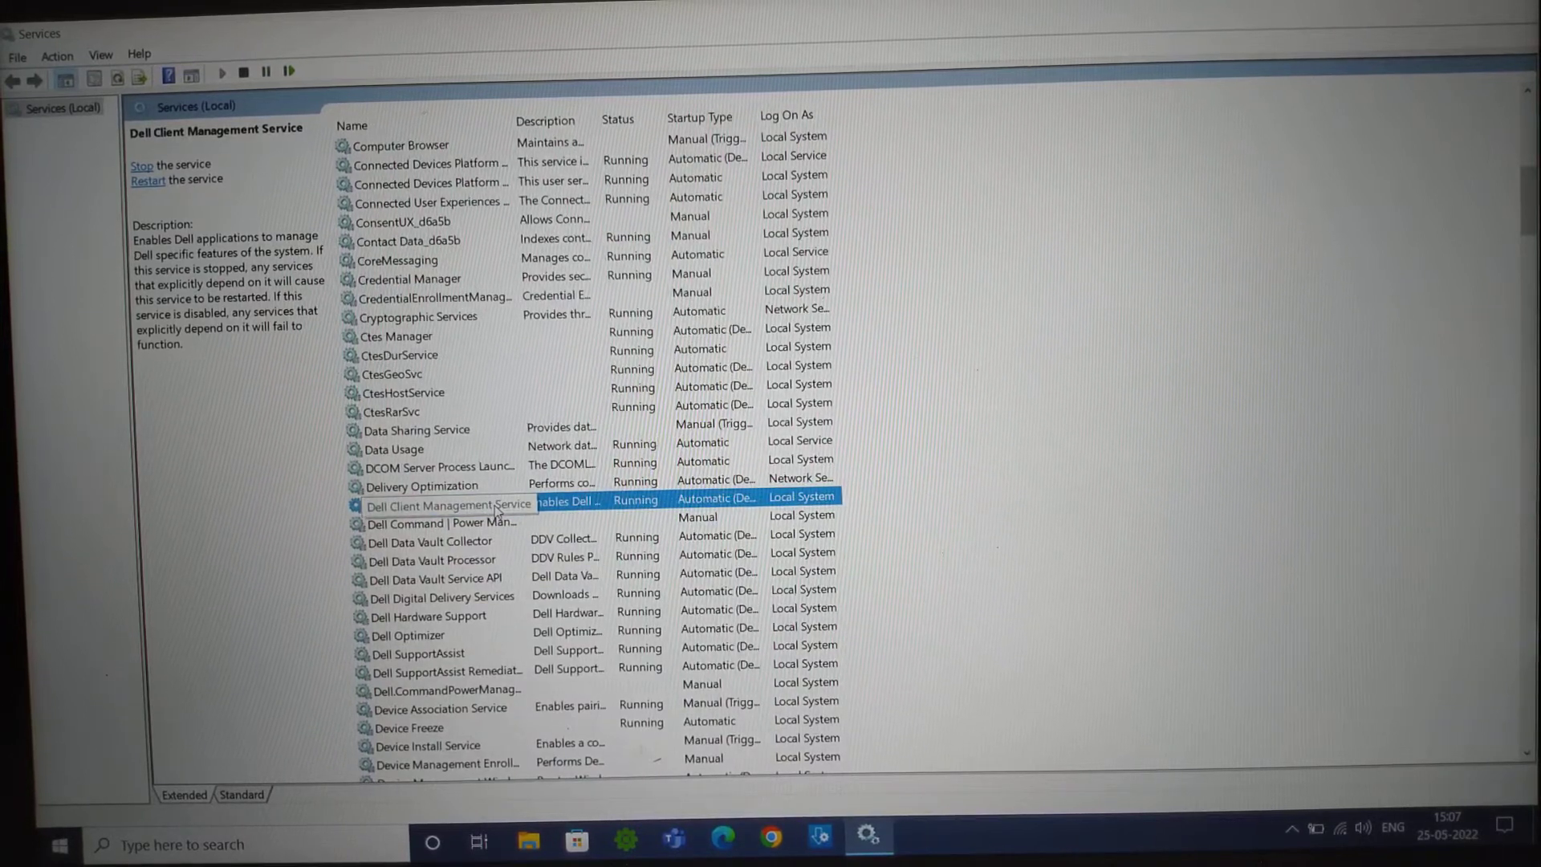
{"action": "right_click", "coordinate": [448, 504]}
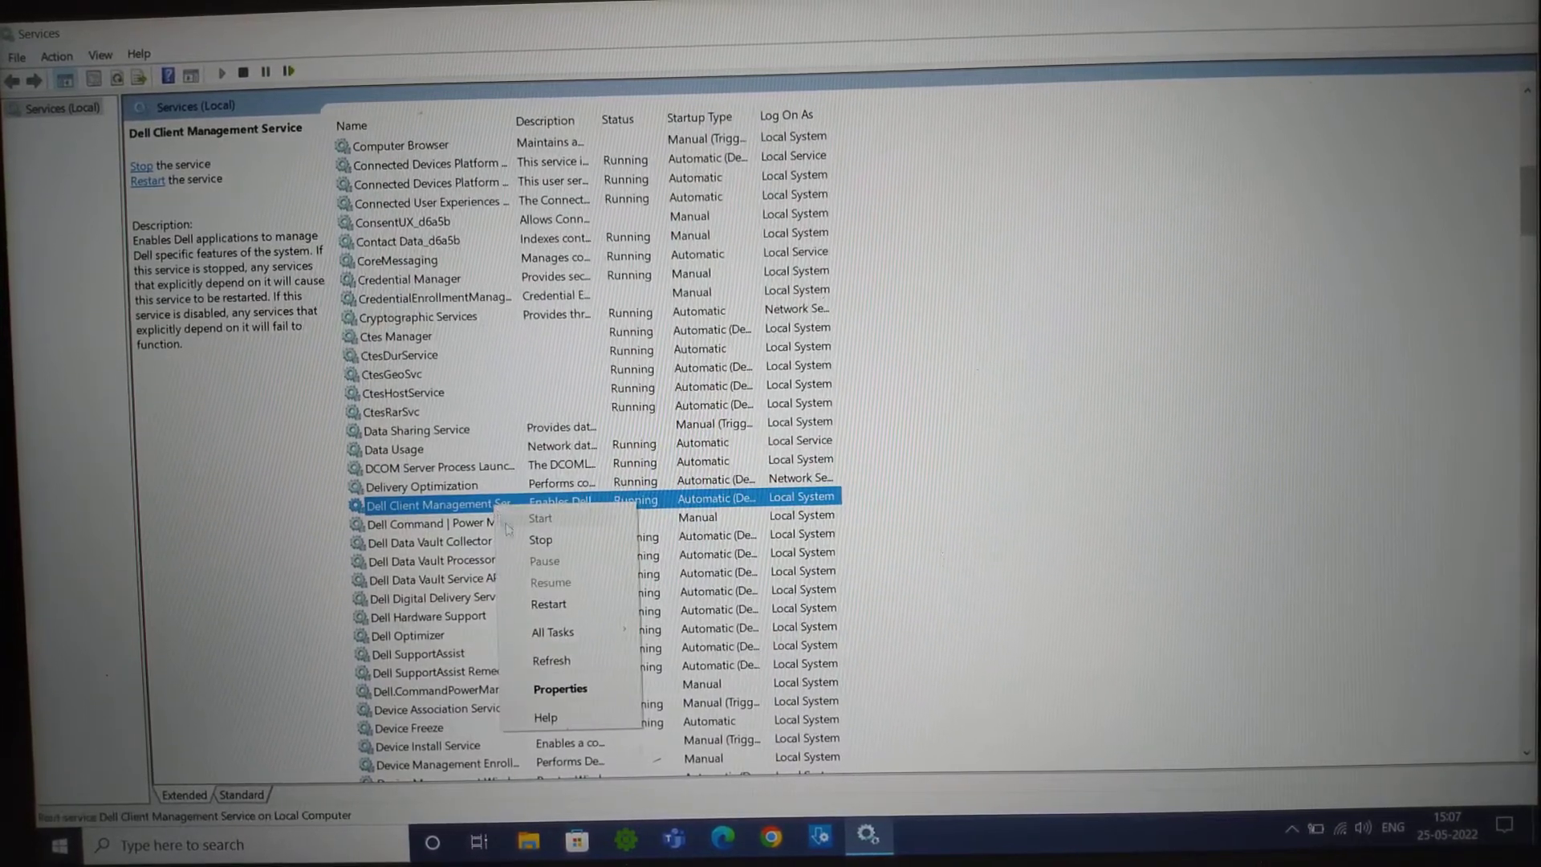
{"action": "left_click", "coordinate": [561, 687]}
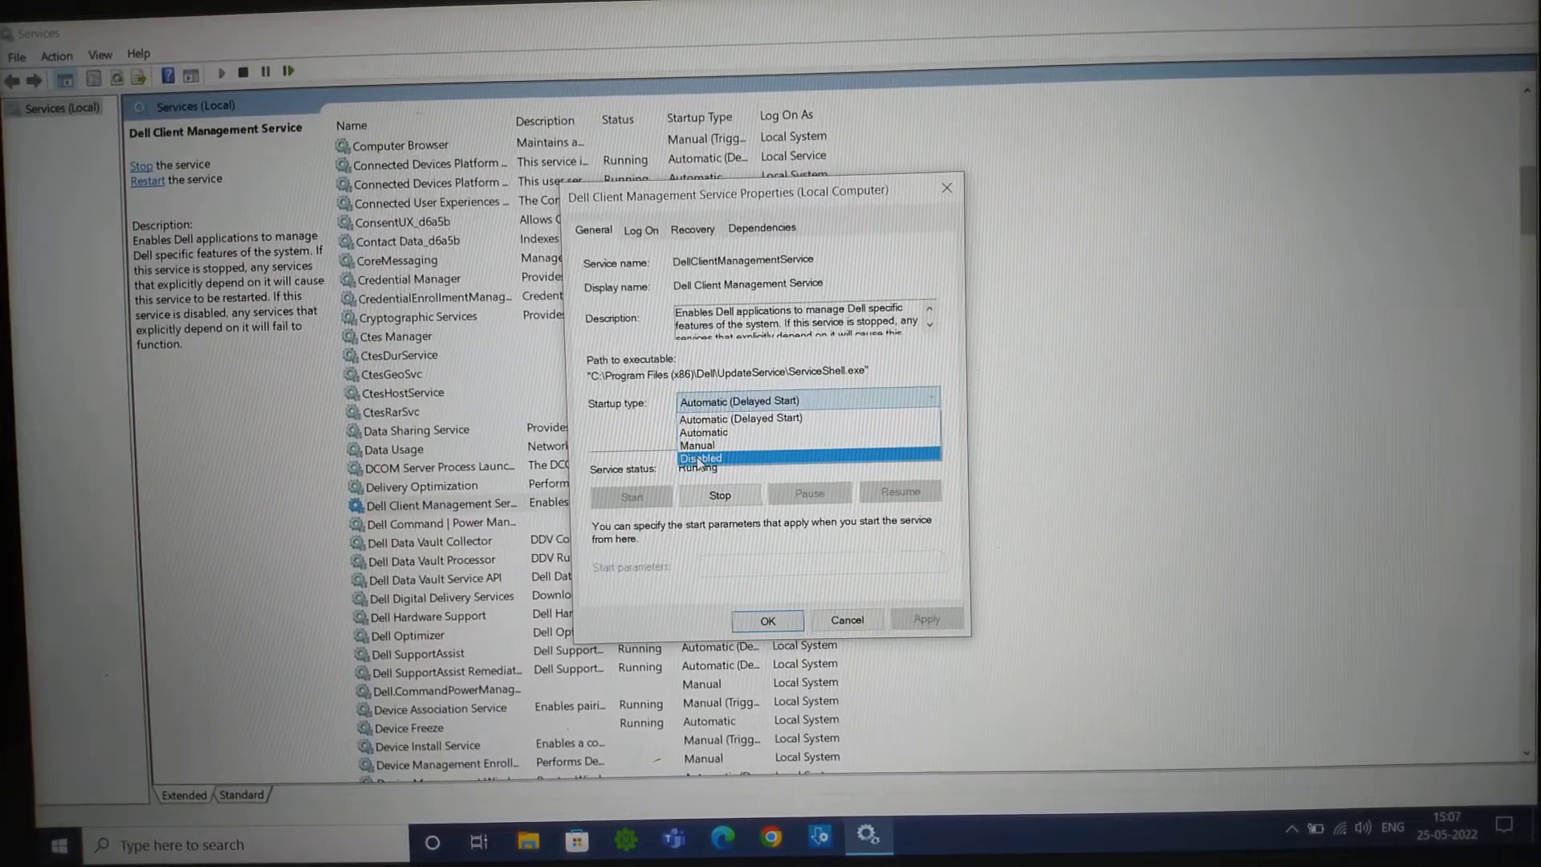
{"action": "mouse_move", "coordinate": [700, 459]}
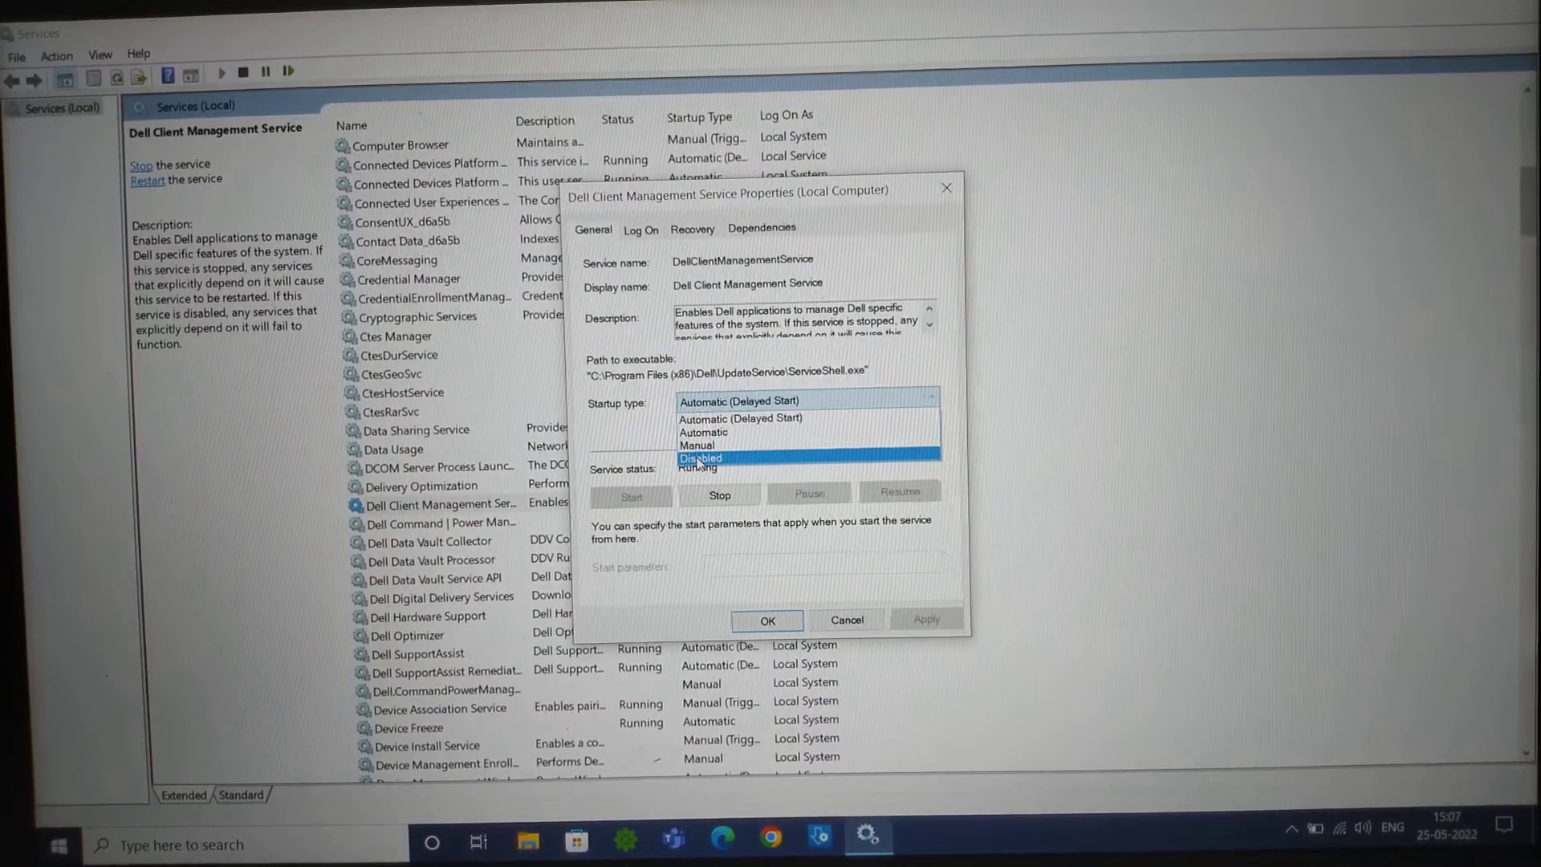
{"action": "left_click", "coordinate": [740, 417]}
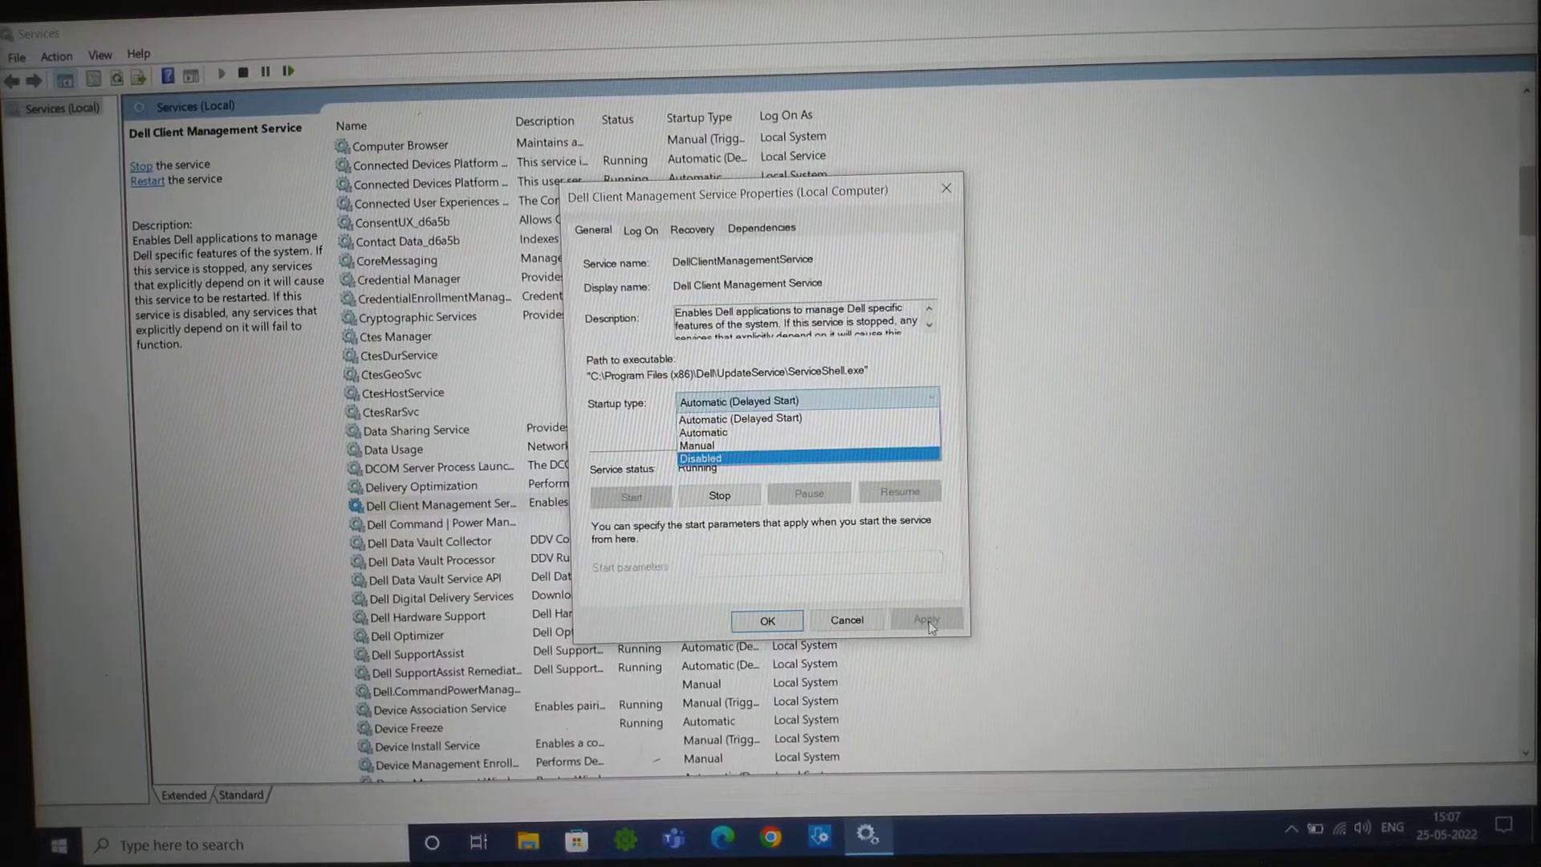
{"action": "left_click", "coordinate": [739, 419]}
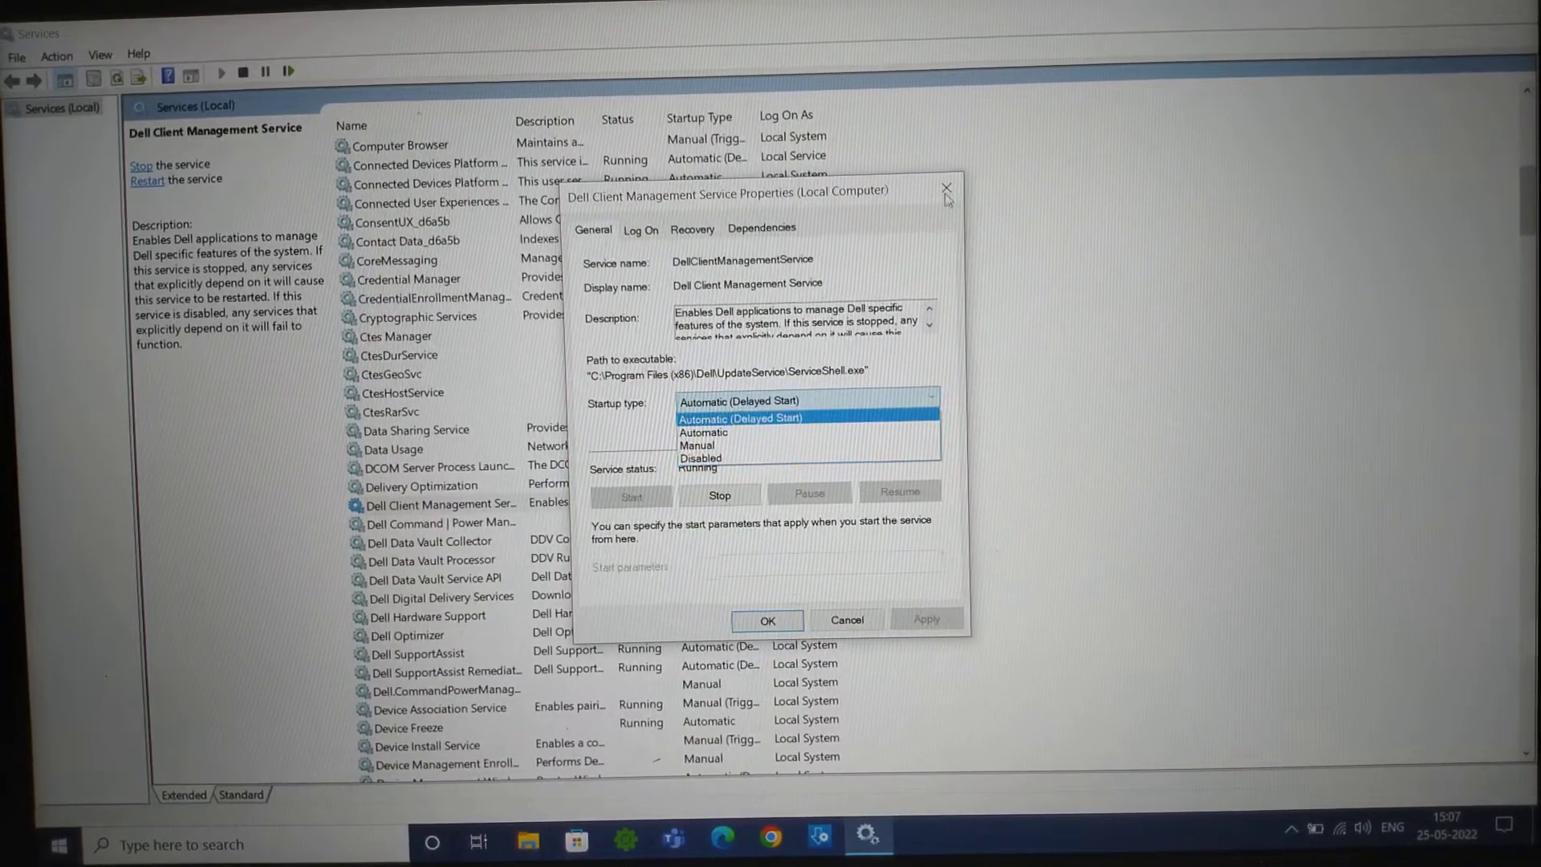
{"action": "left_click", "coordinate": [946, 189]}
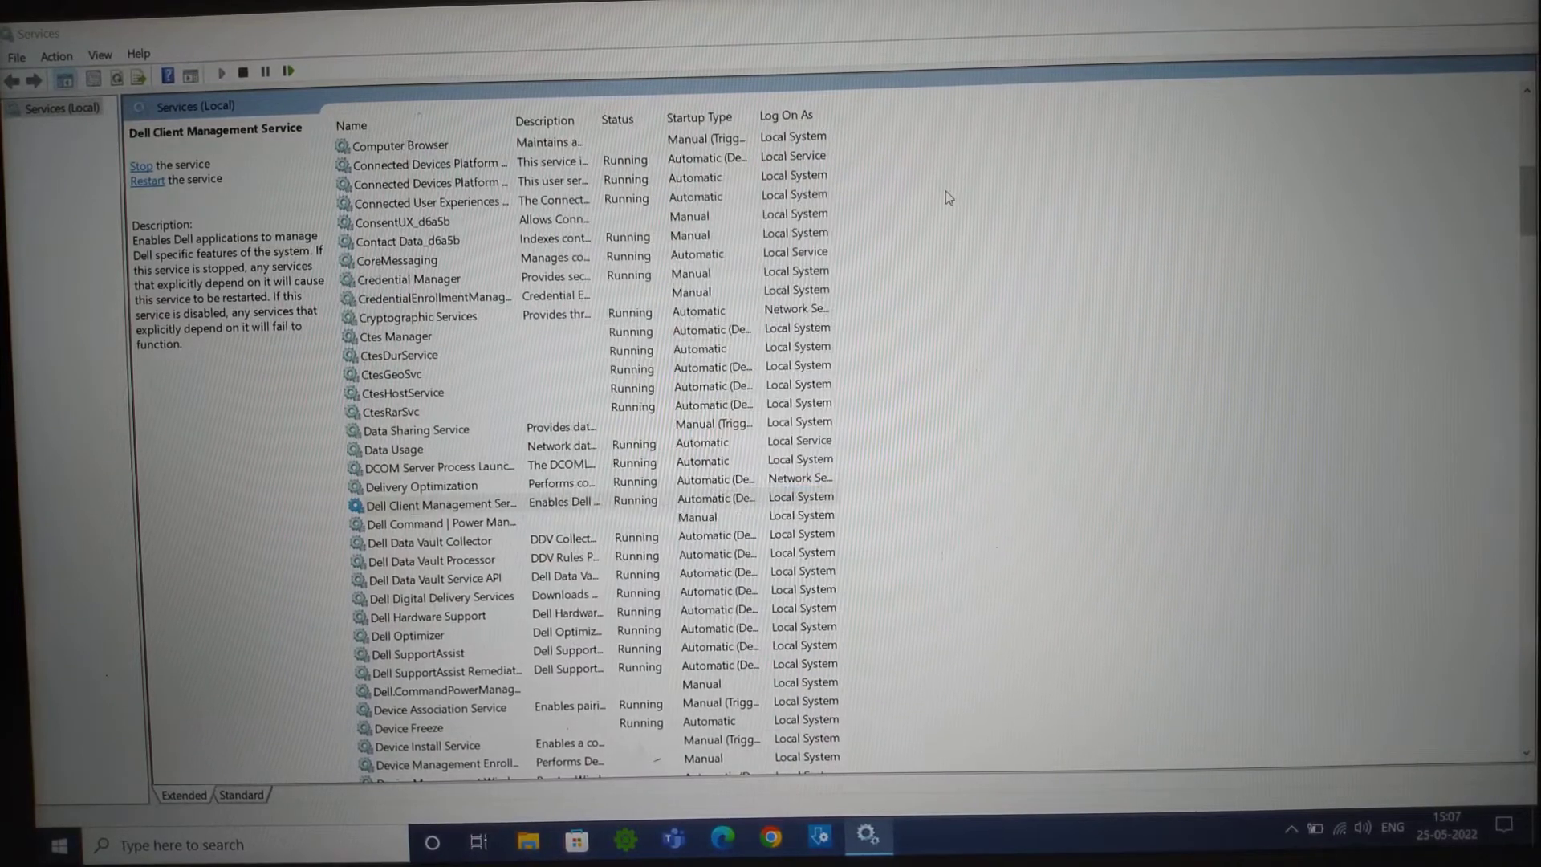